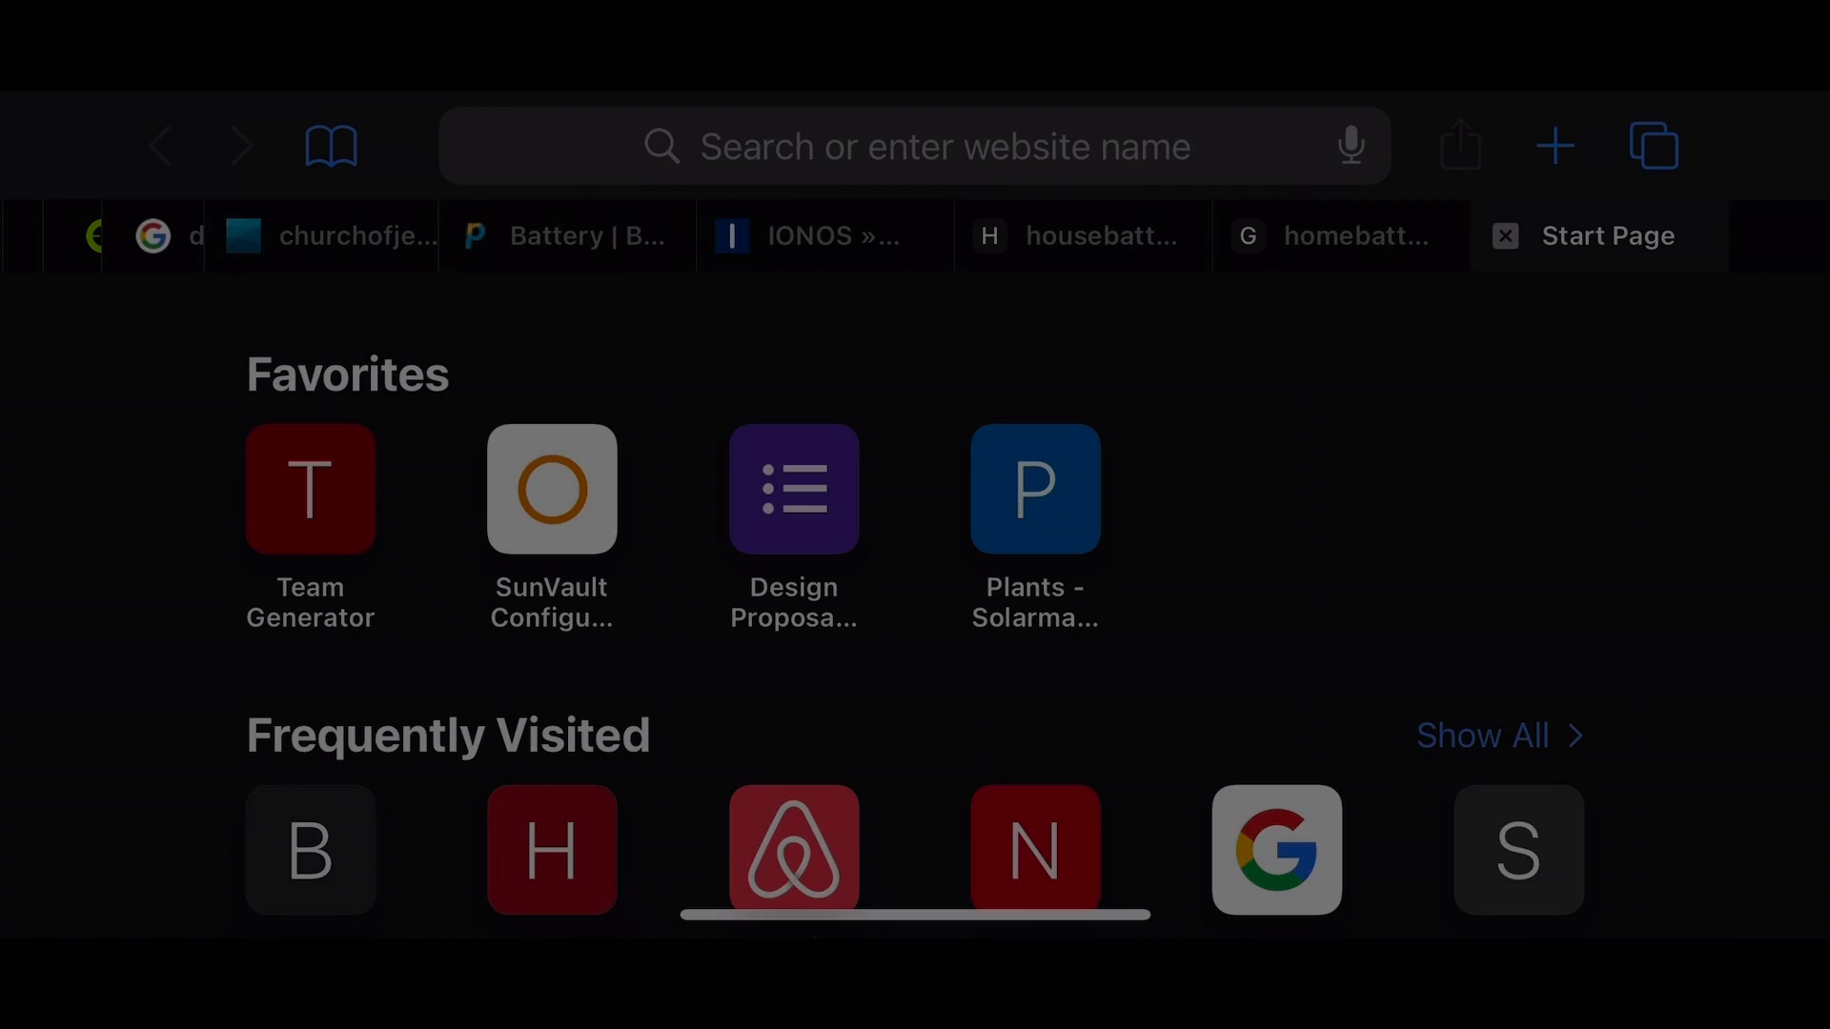
- Search Google in Safari for 'espressif download tool' to find the Espressif tool pages
left_click(911, 147)
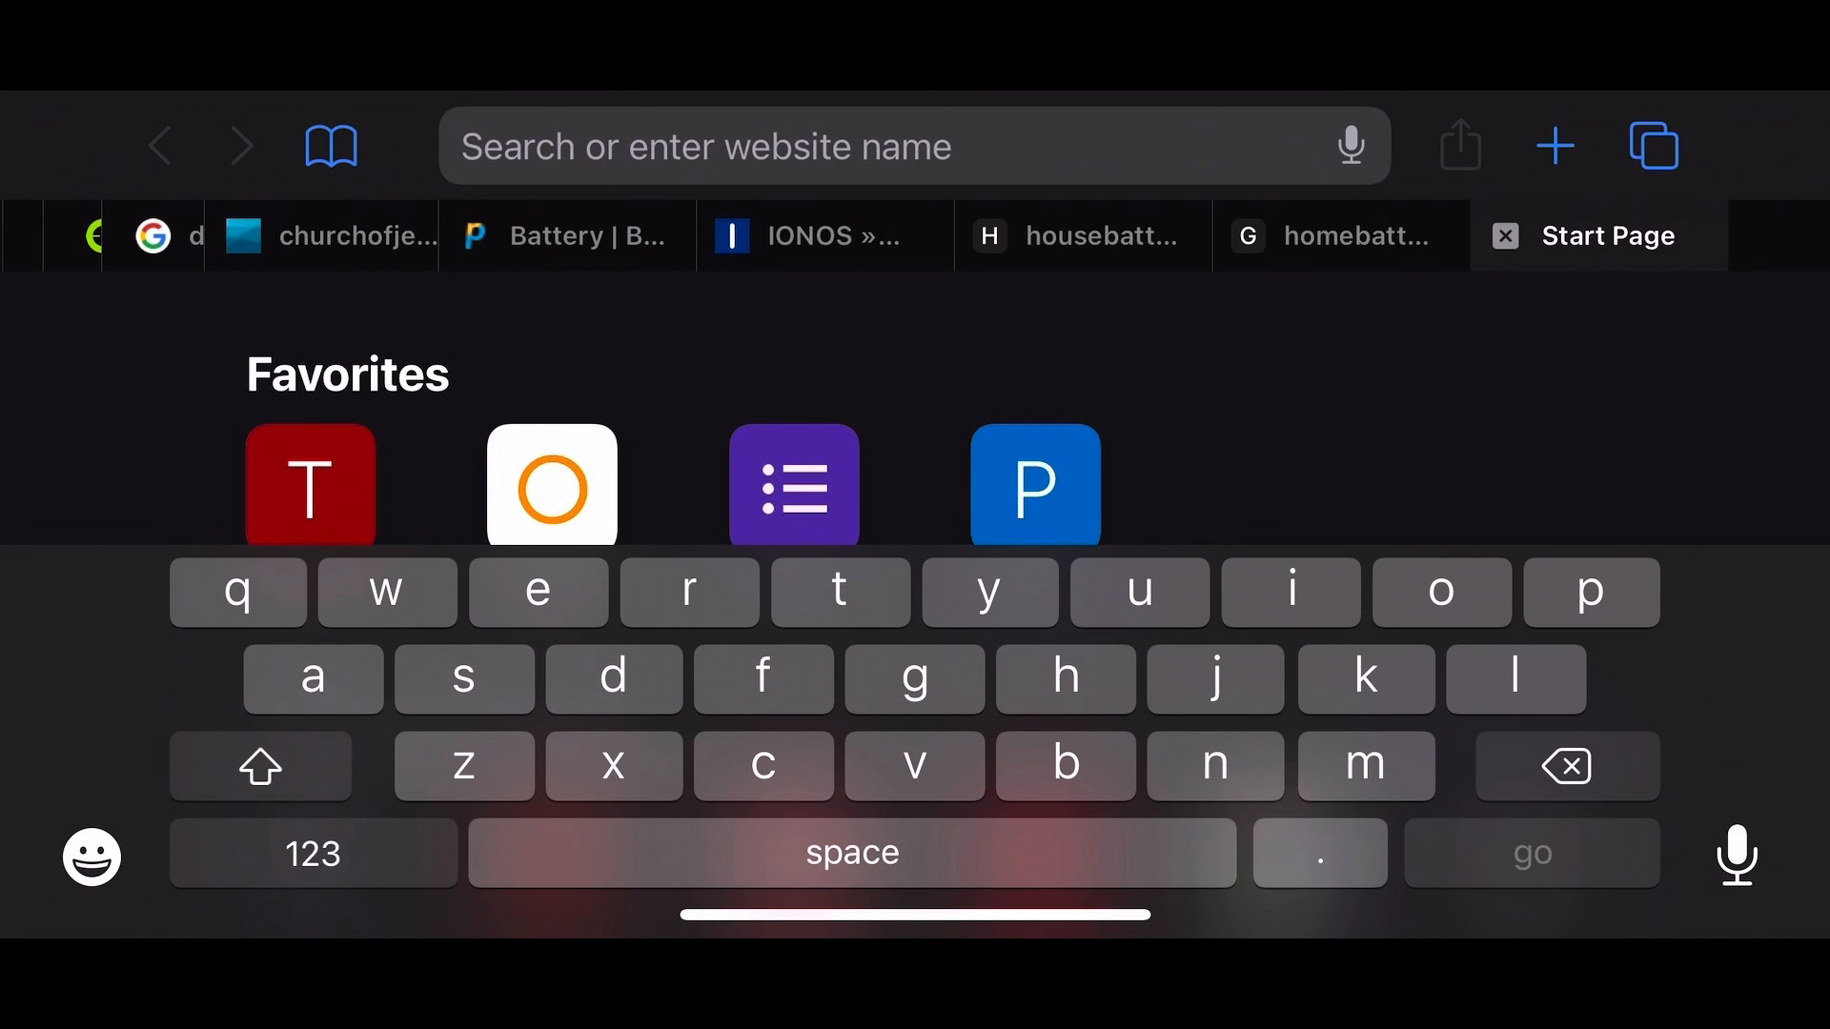
type("es-media-prod.s3.amazonaws.com")
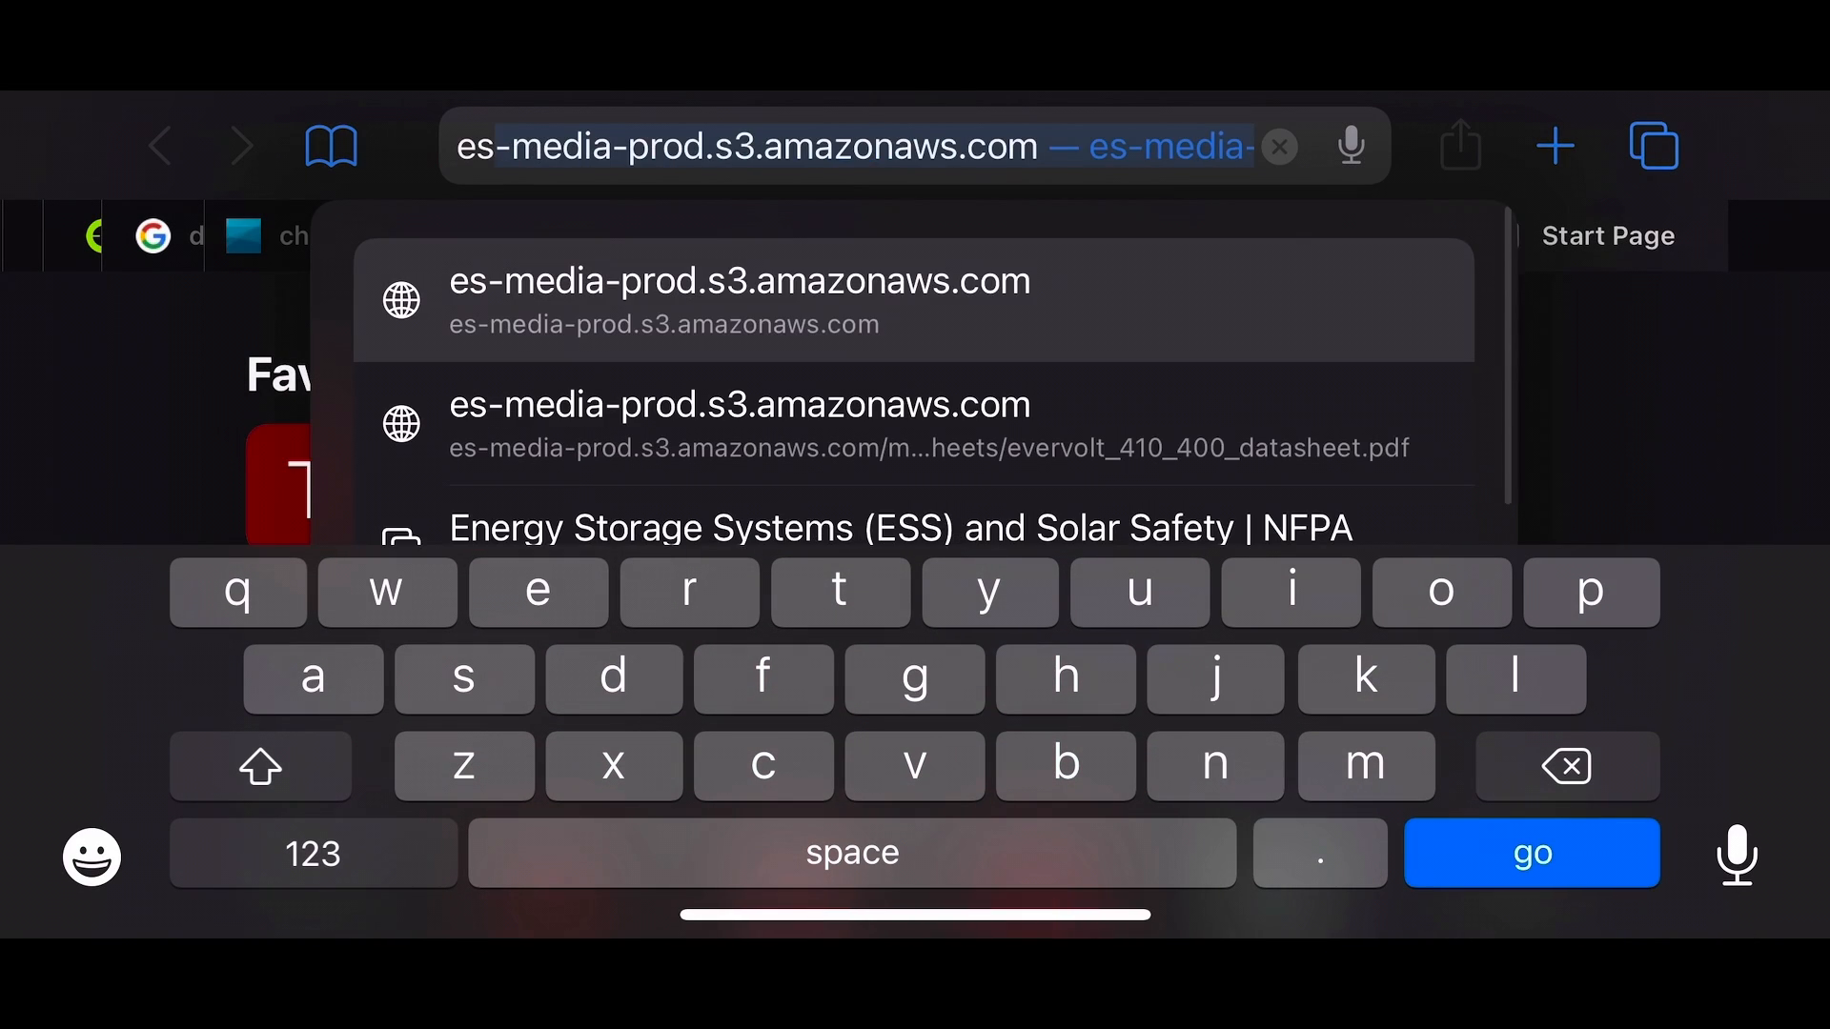
type("espress")
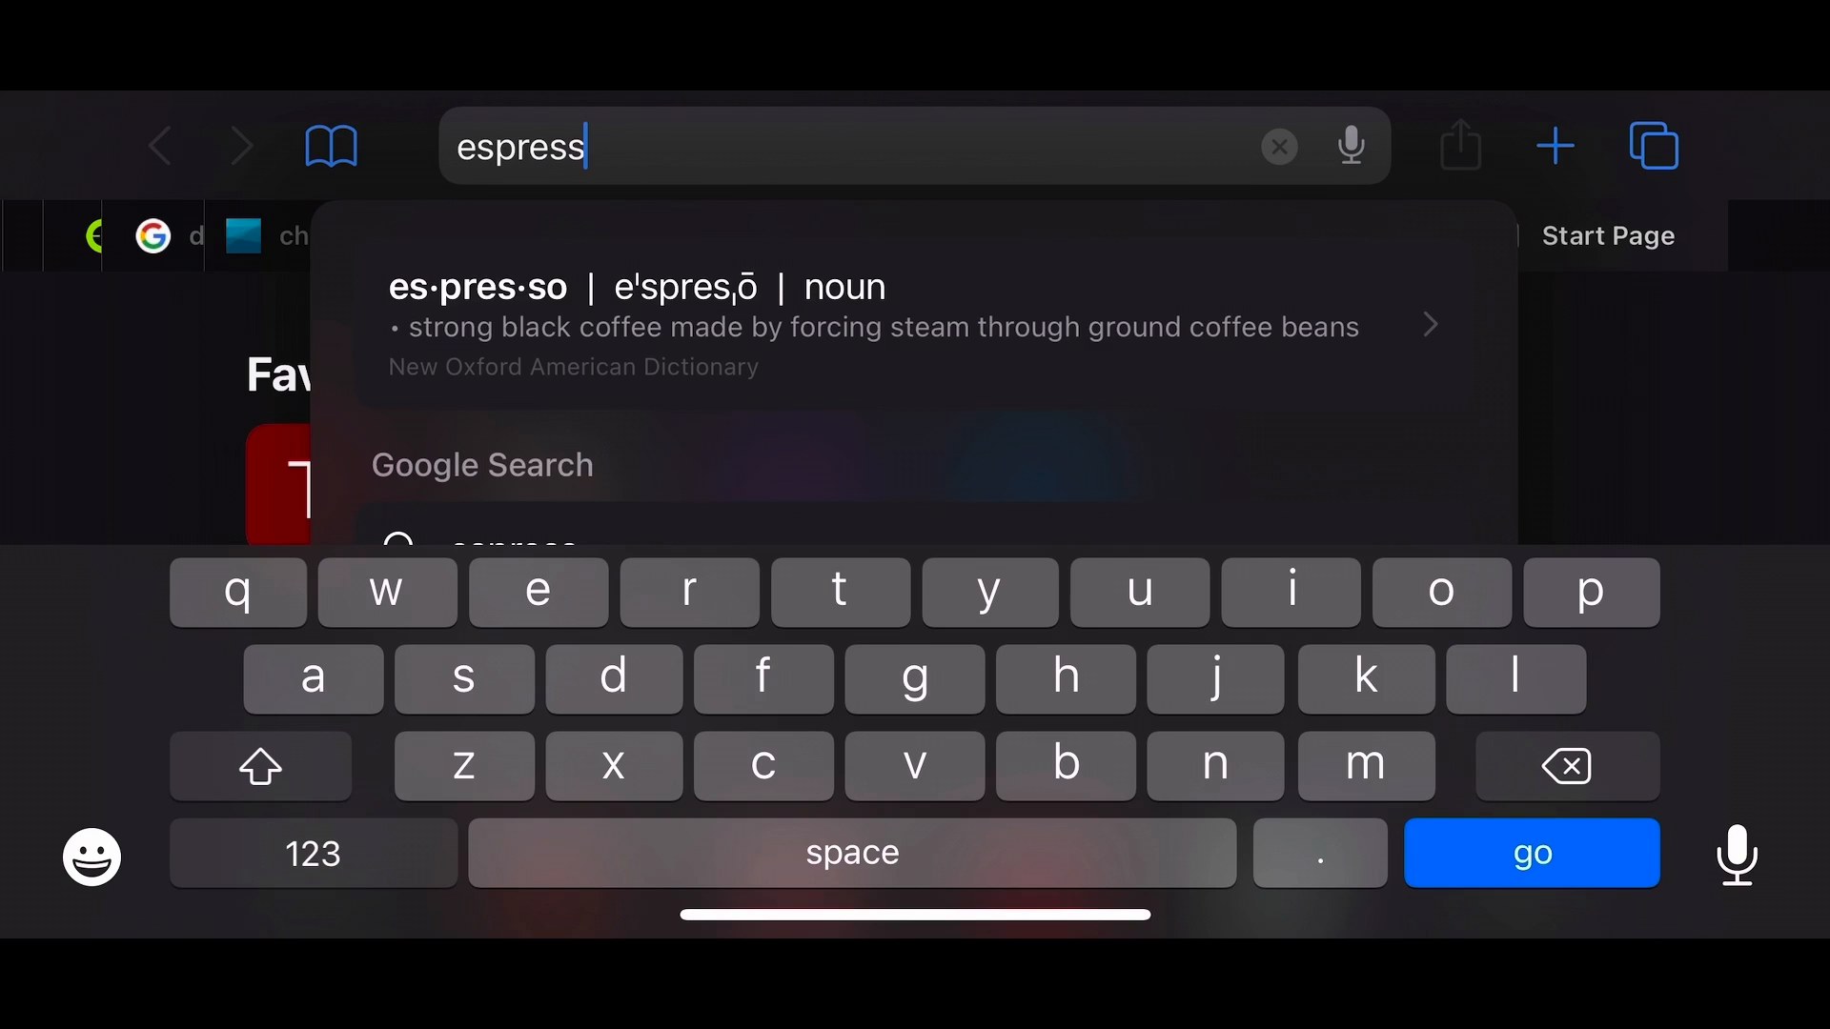
type("if")
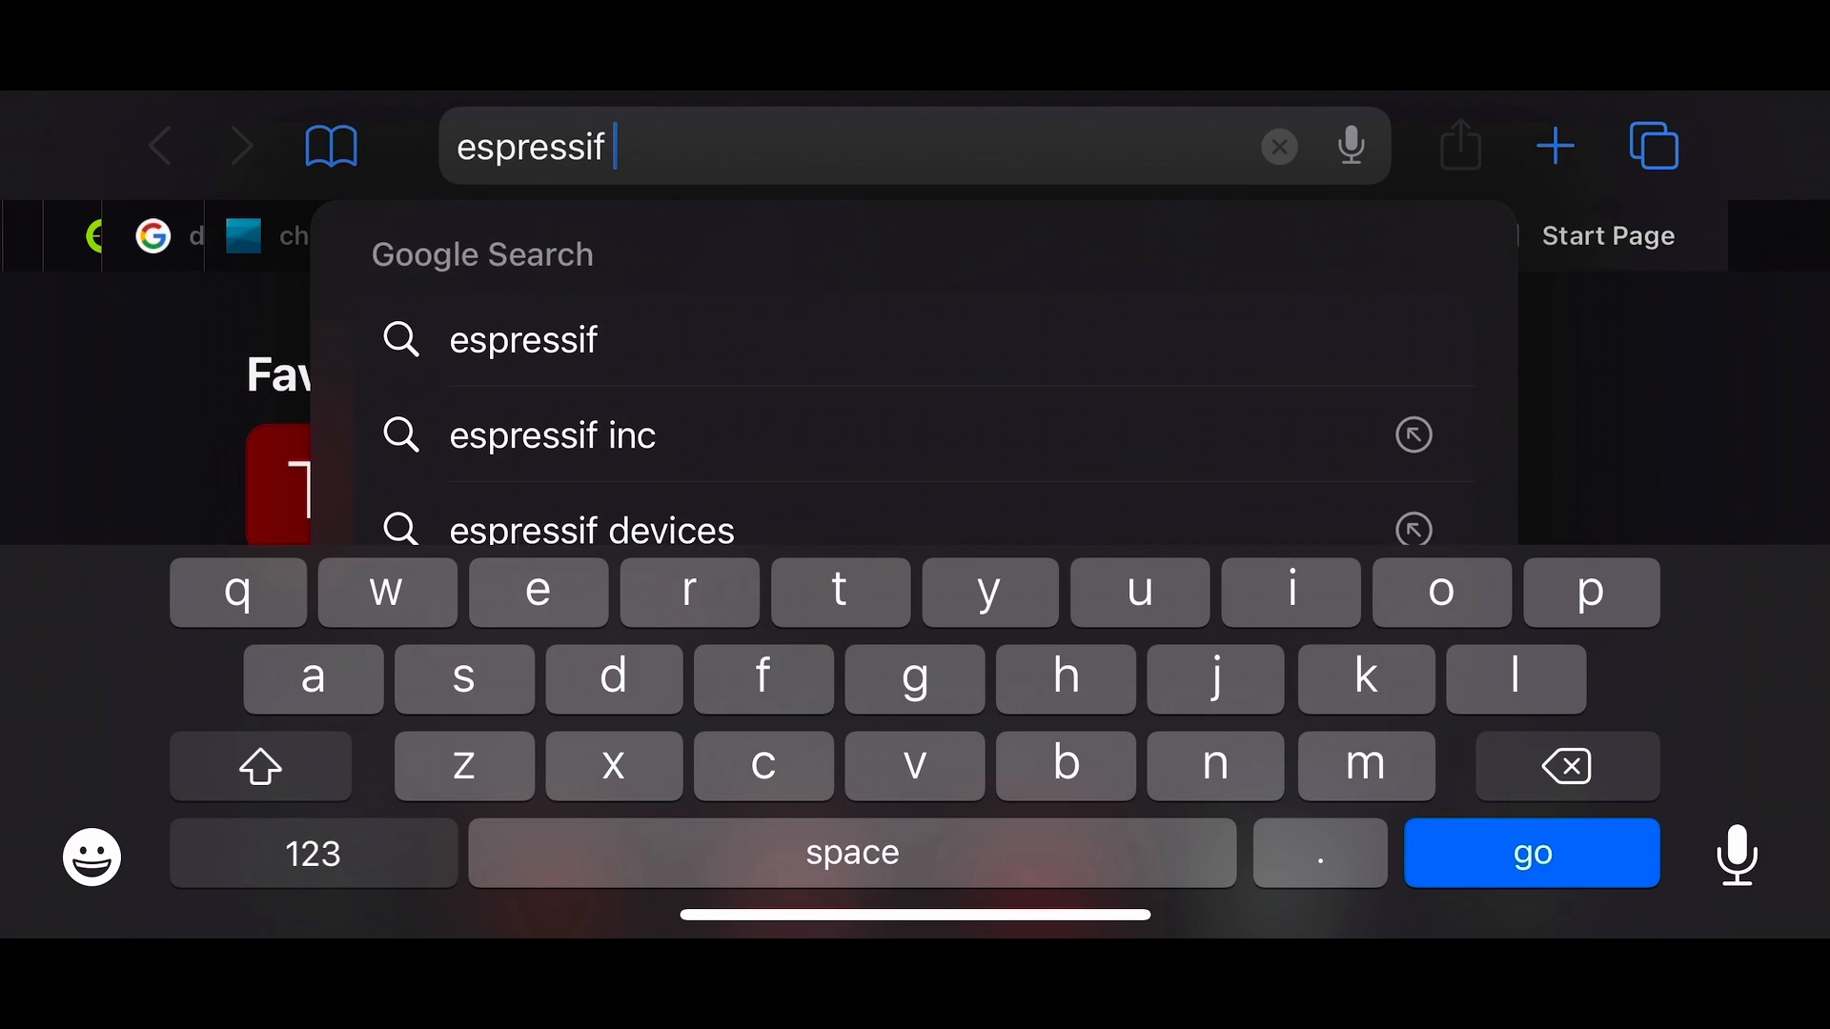
type("download tool")
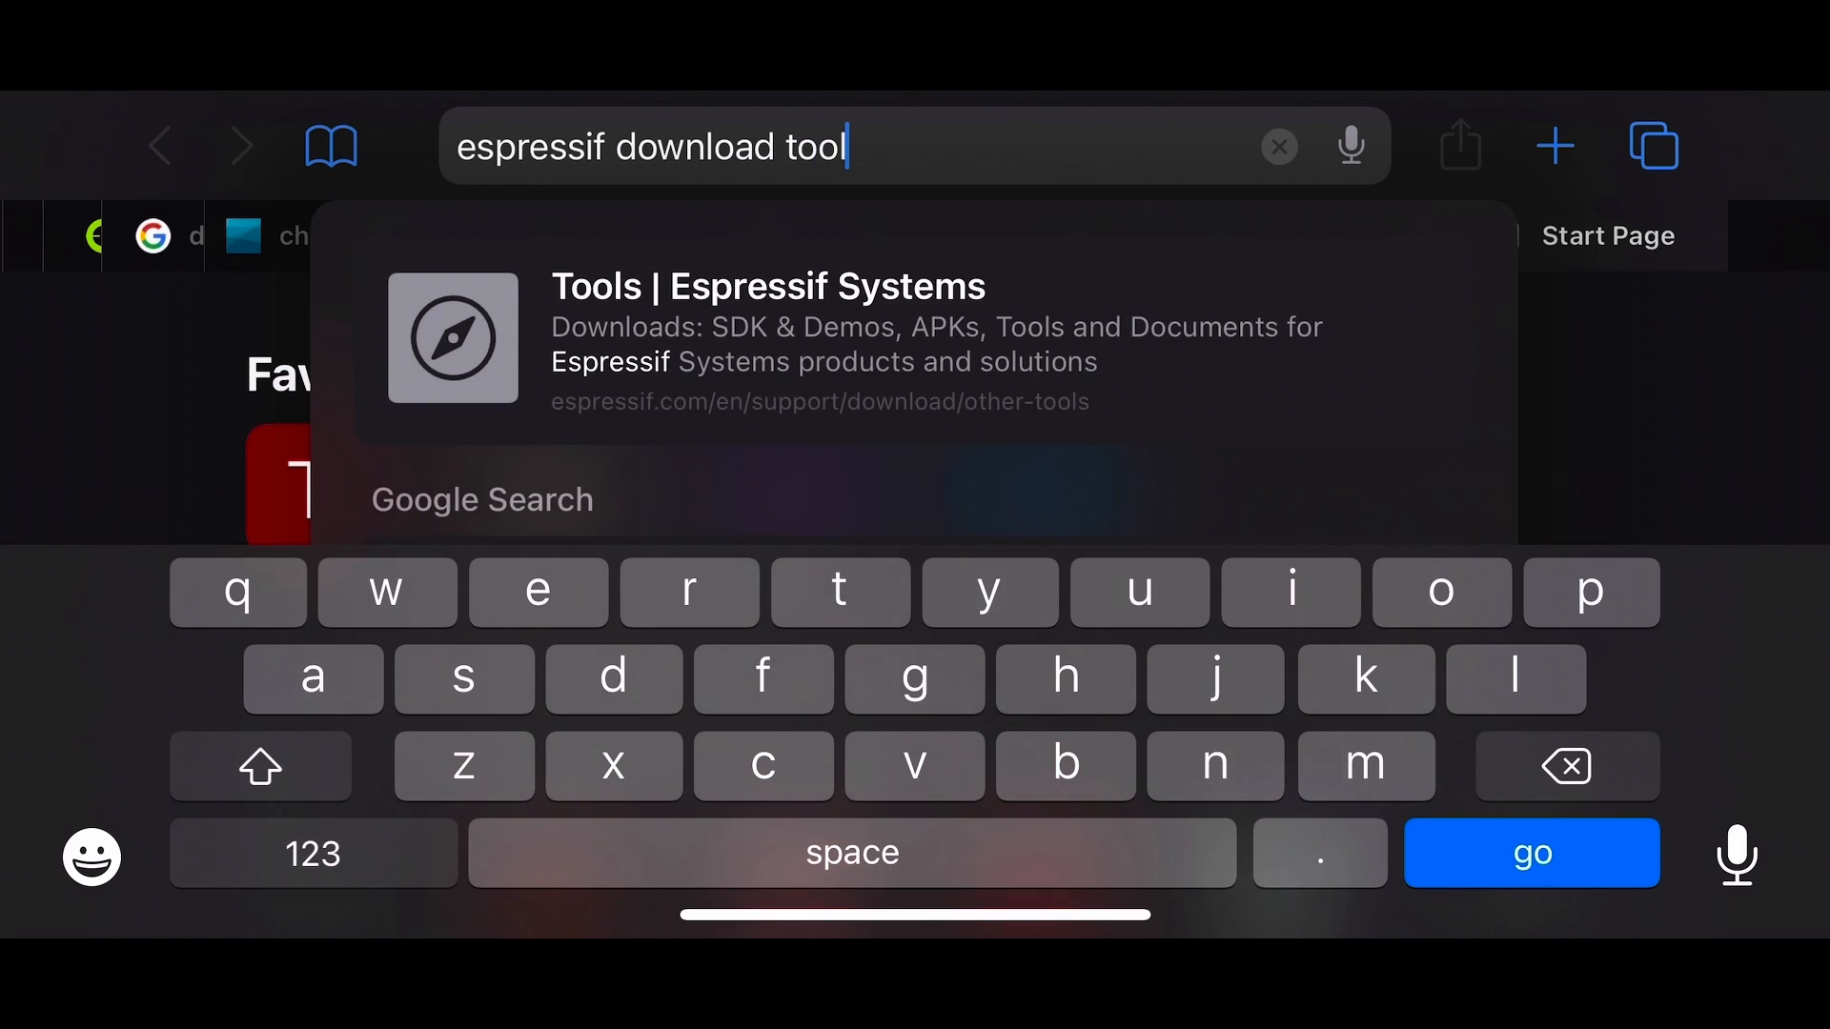
left_click(1531, 852)
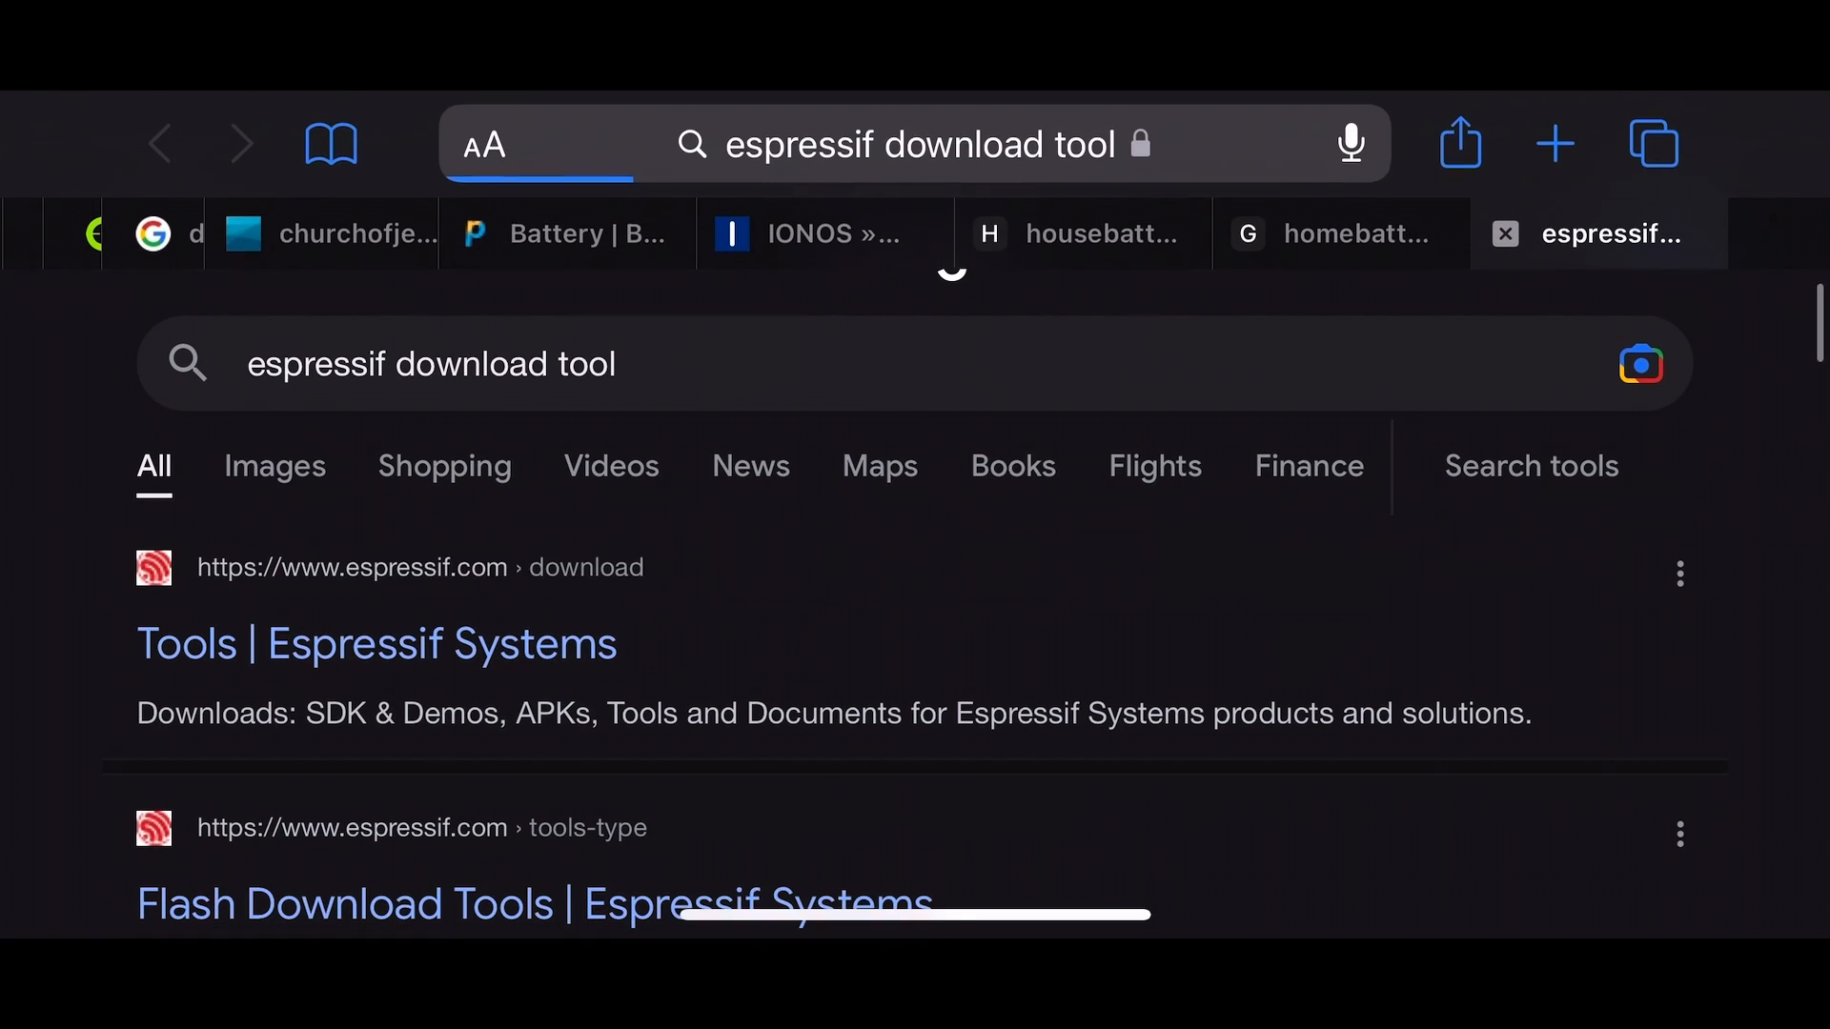
- Open the 'Tools | Espressif Systems' result and scroll to the Flash Download Tools table
left_click(375, 644)
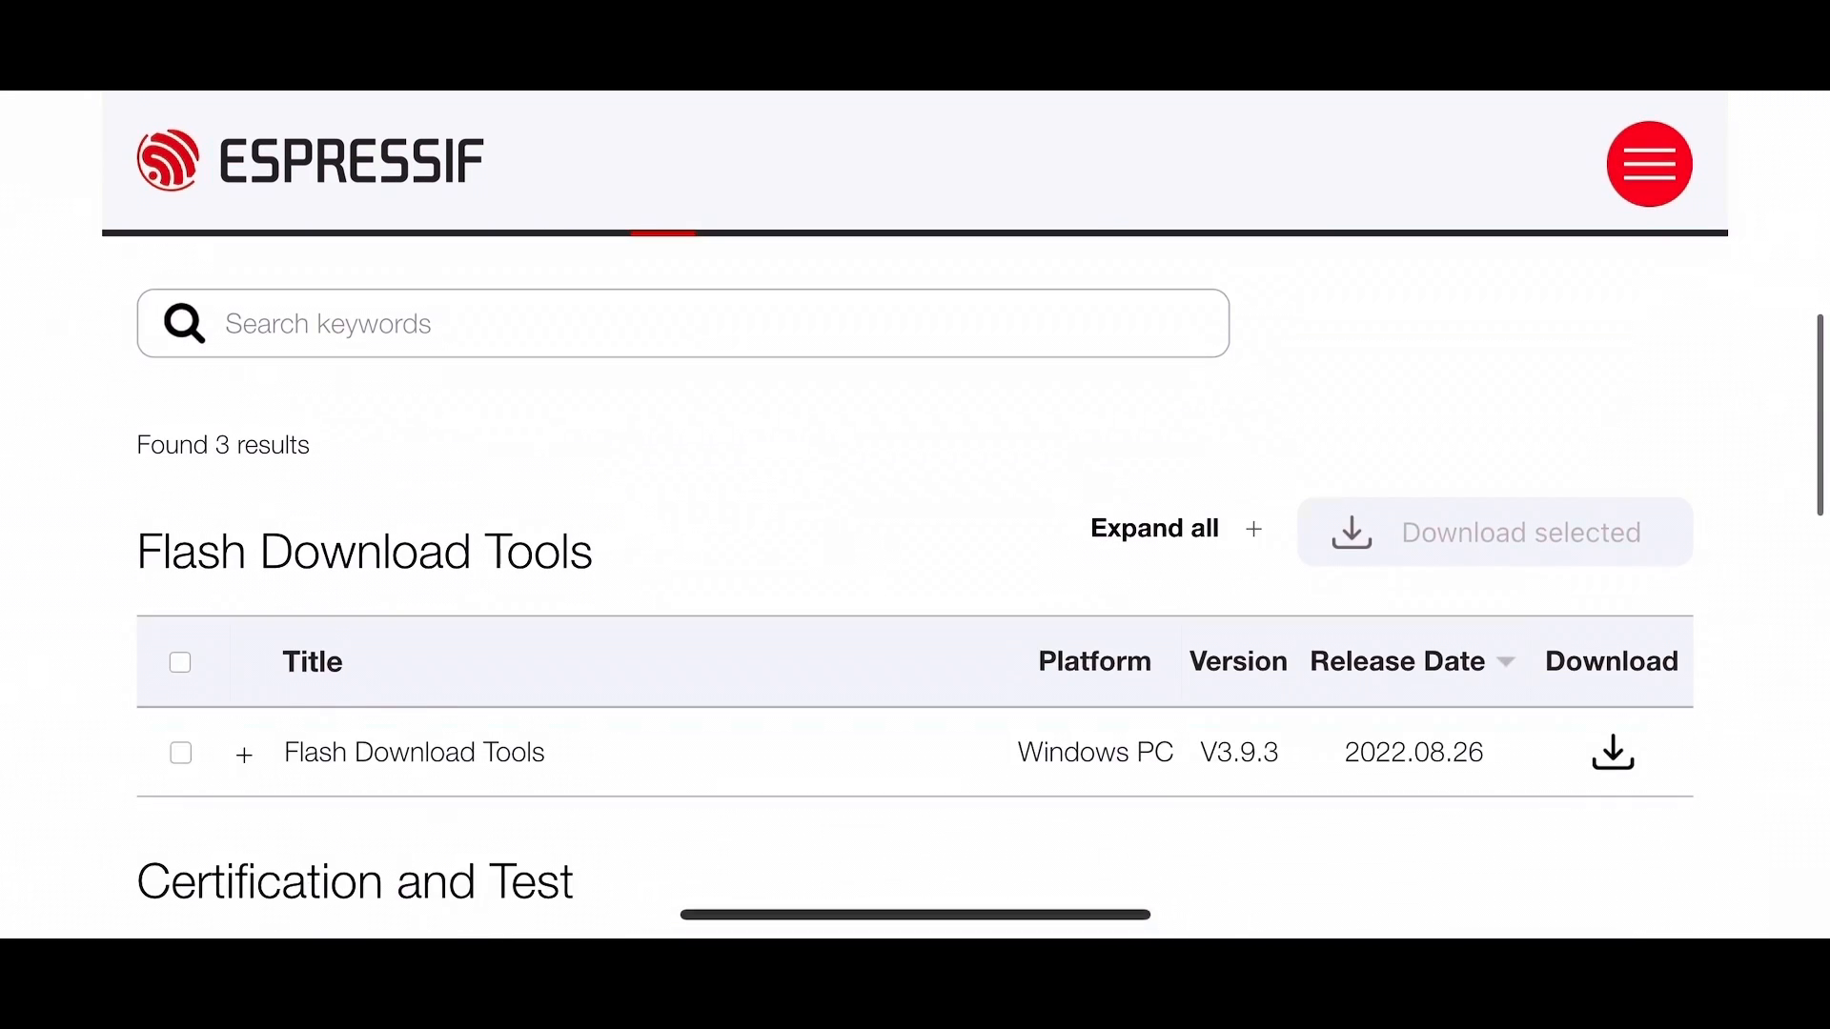
scroll("down", 3)
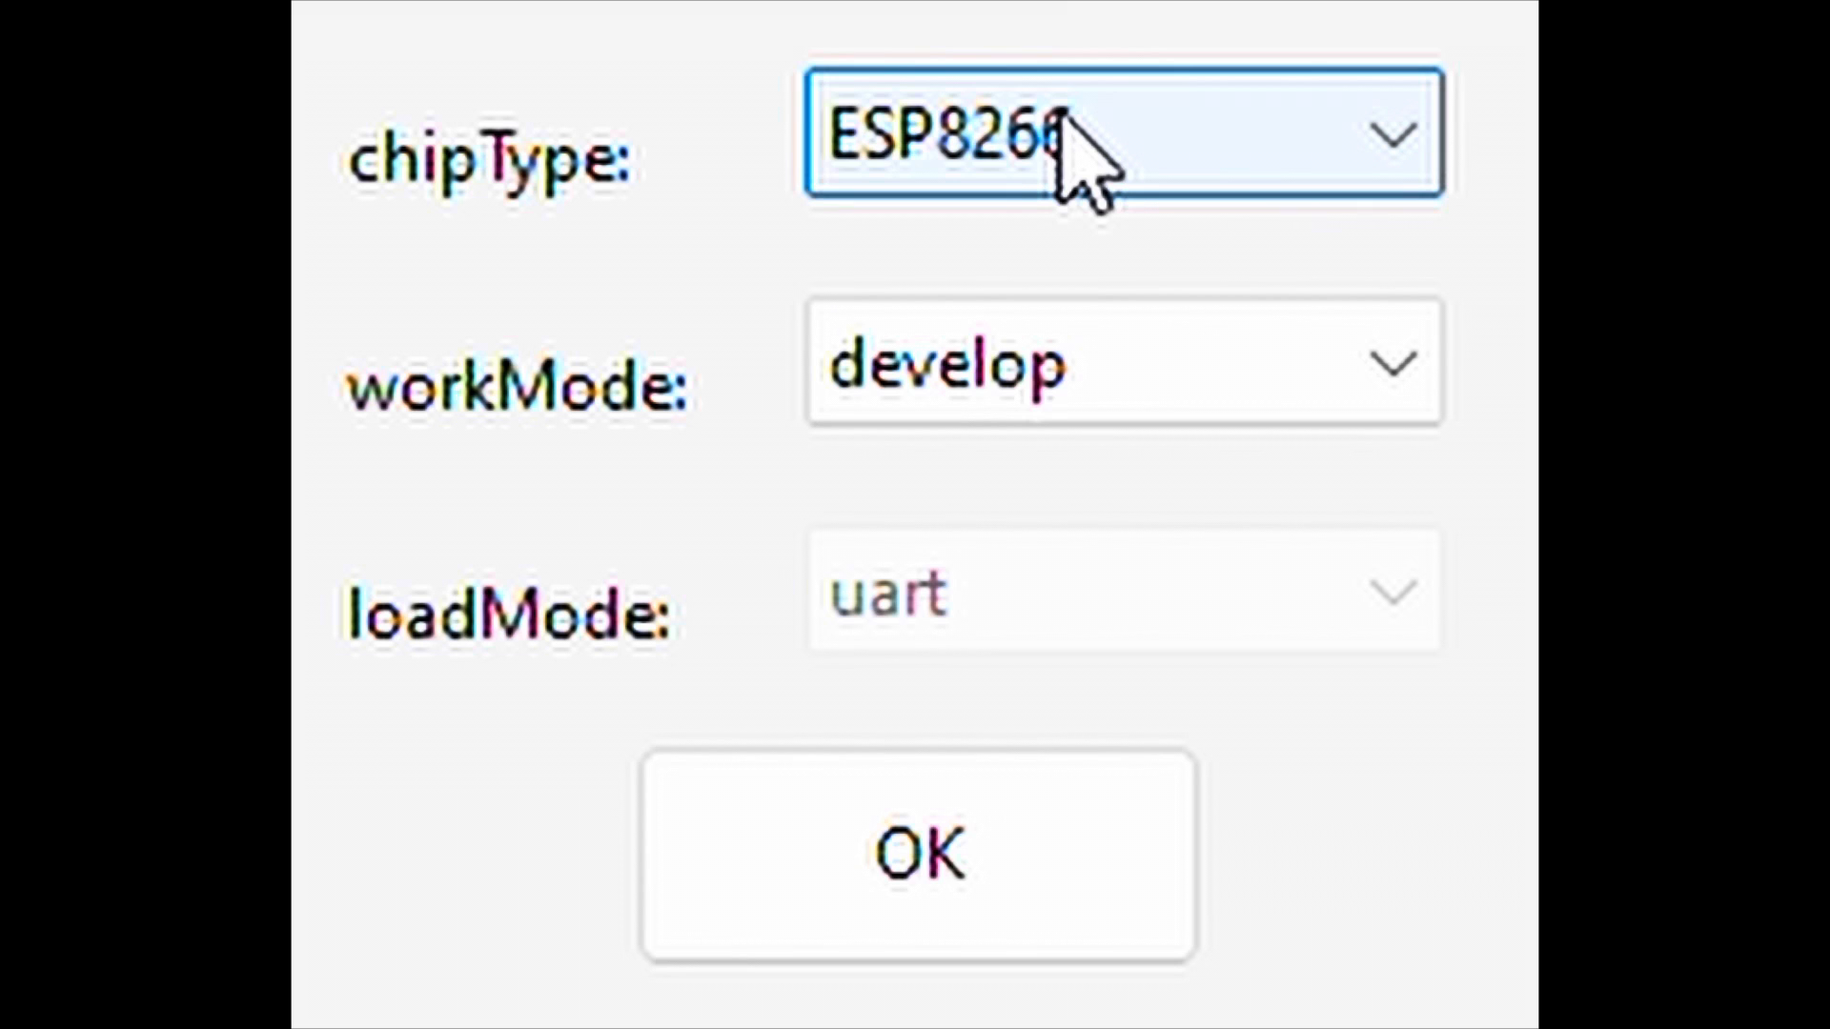
mouse_move(1022, 373)
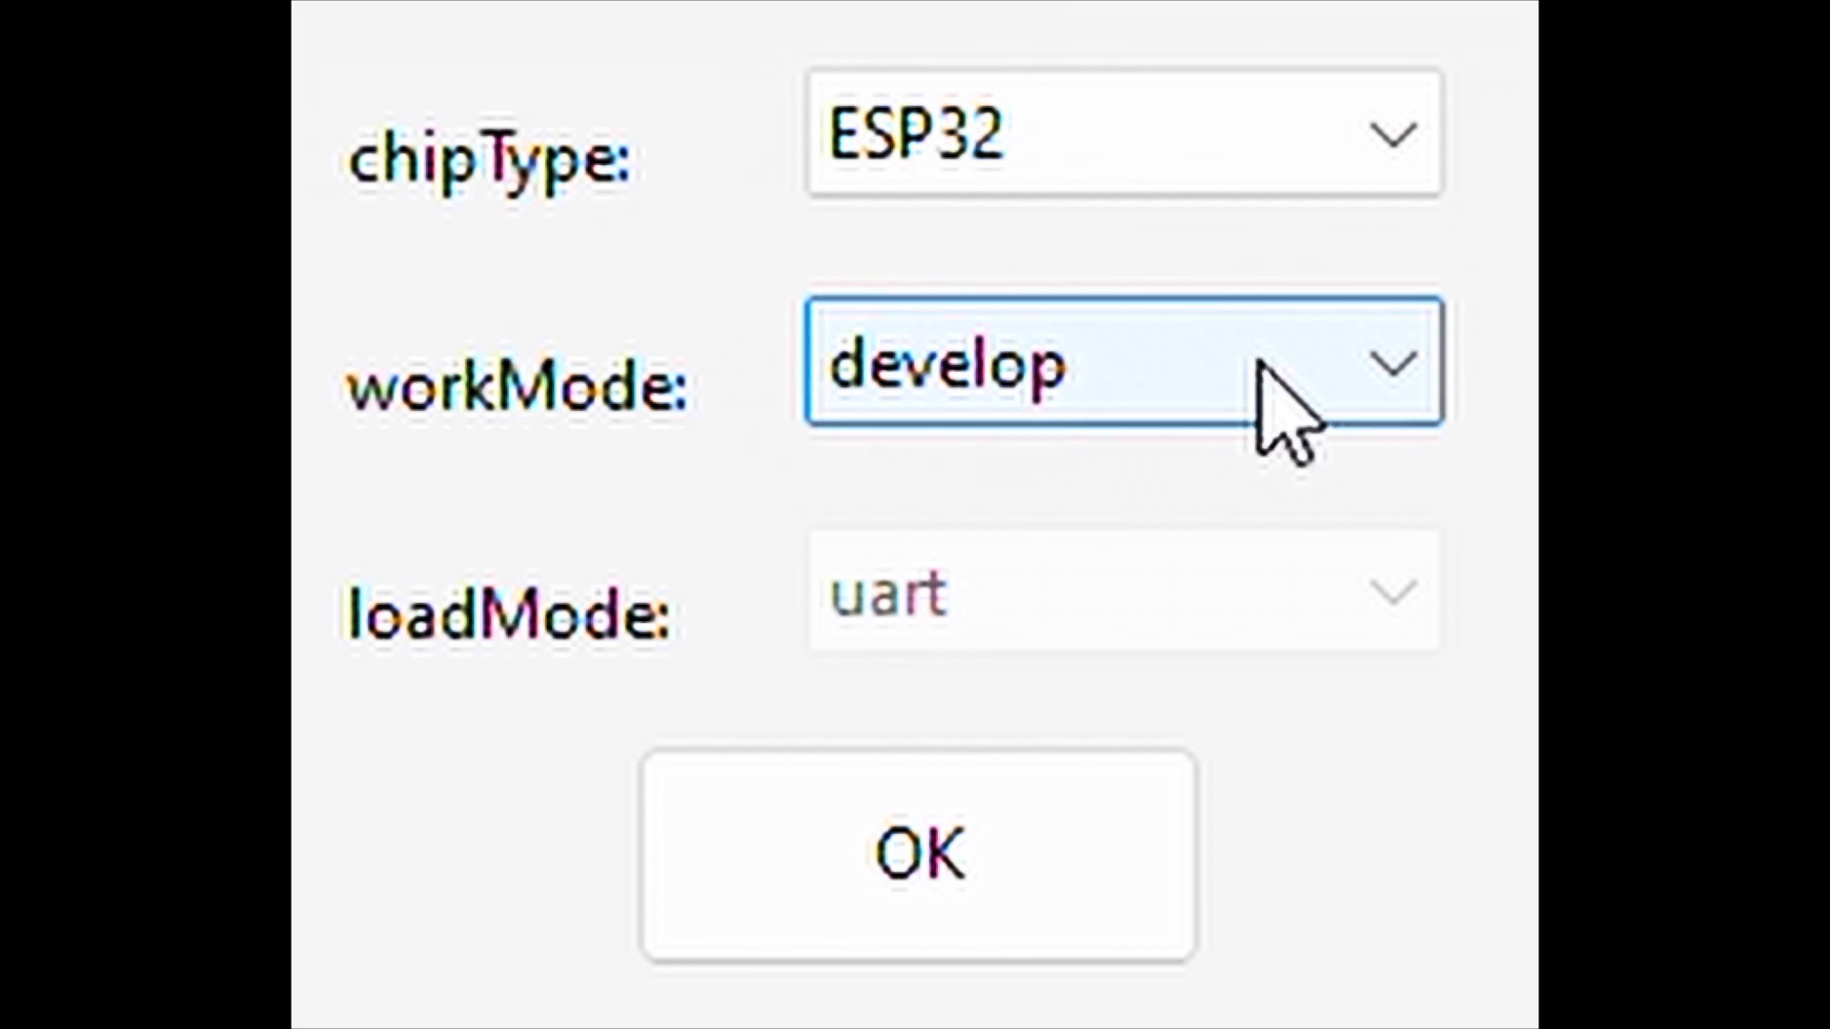
mouse_move(368, 699)
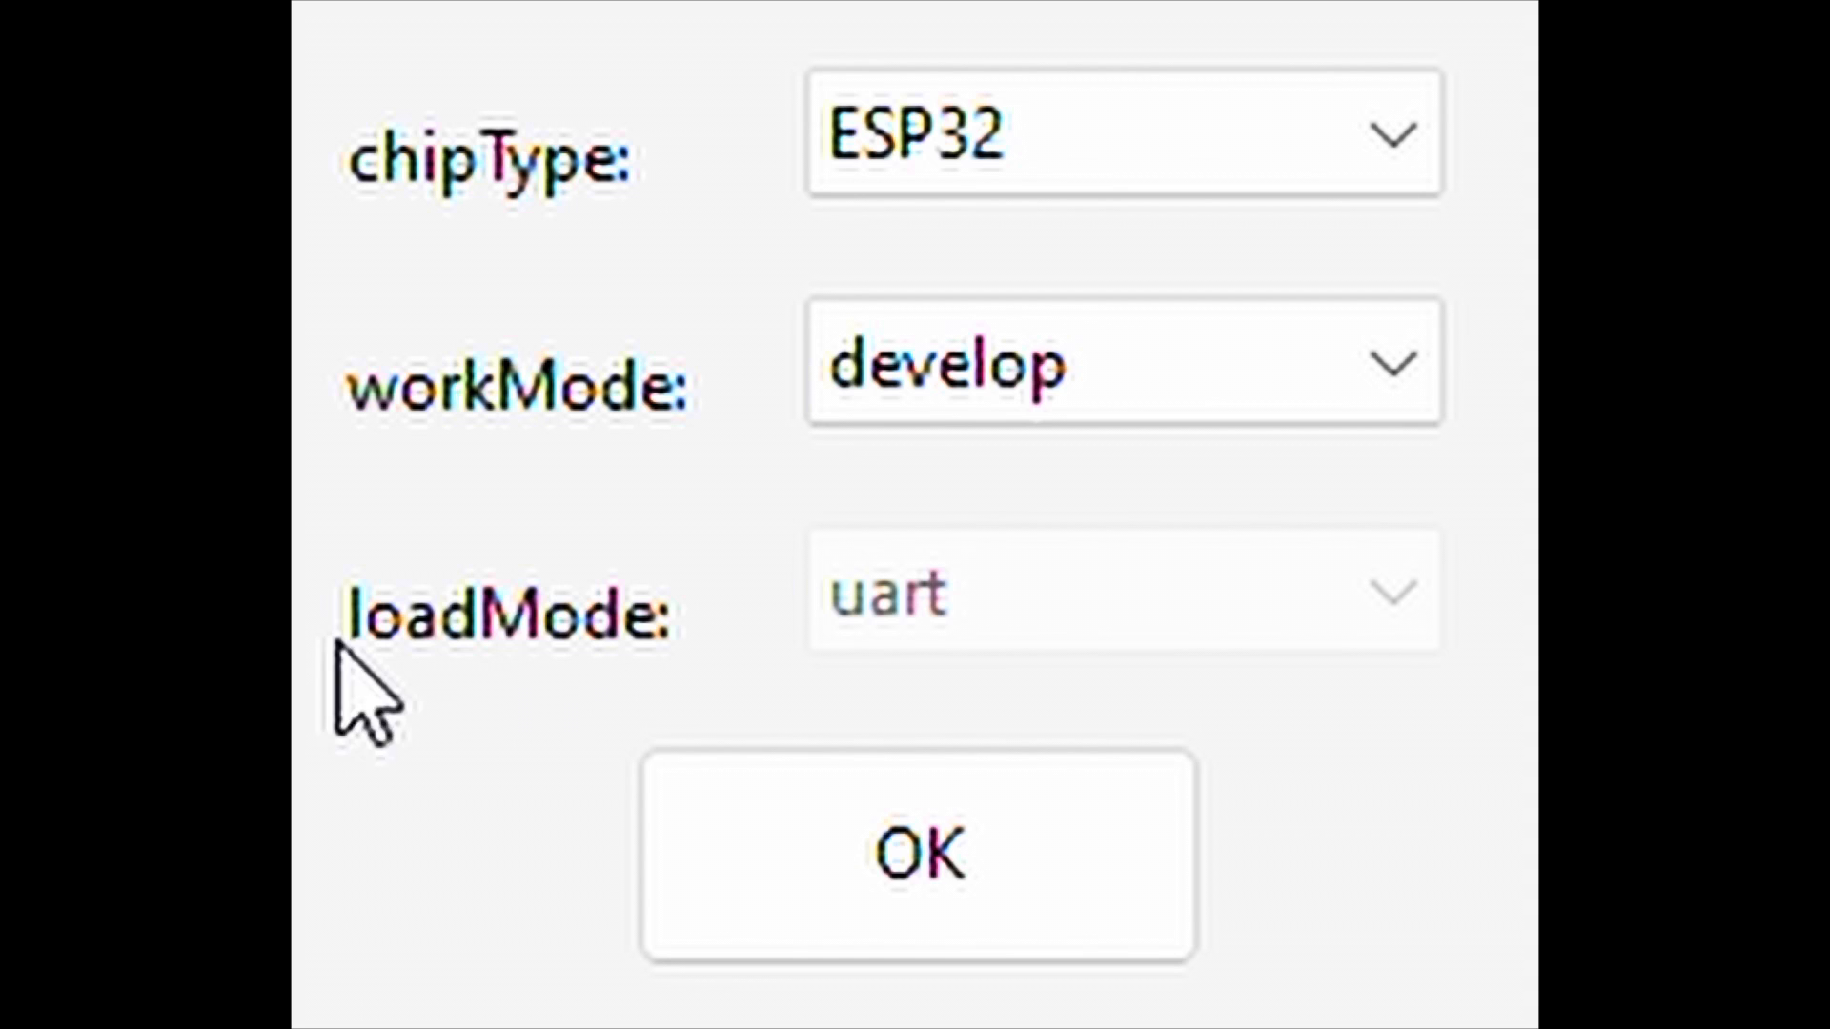
mouse_move(1243, 659)
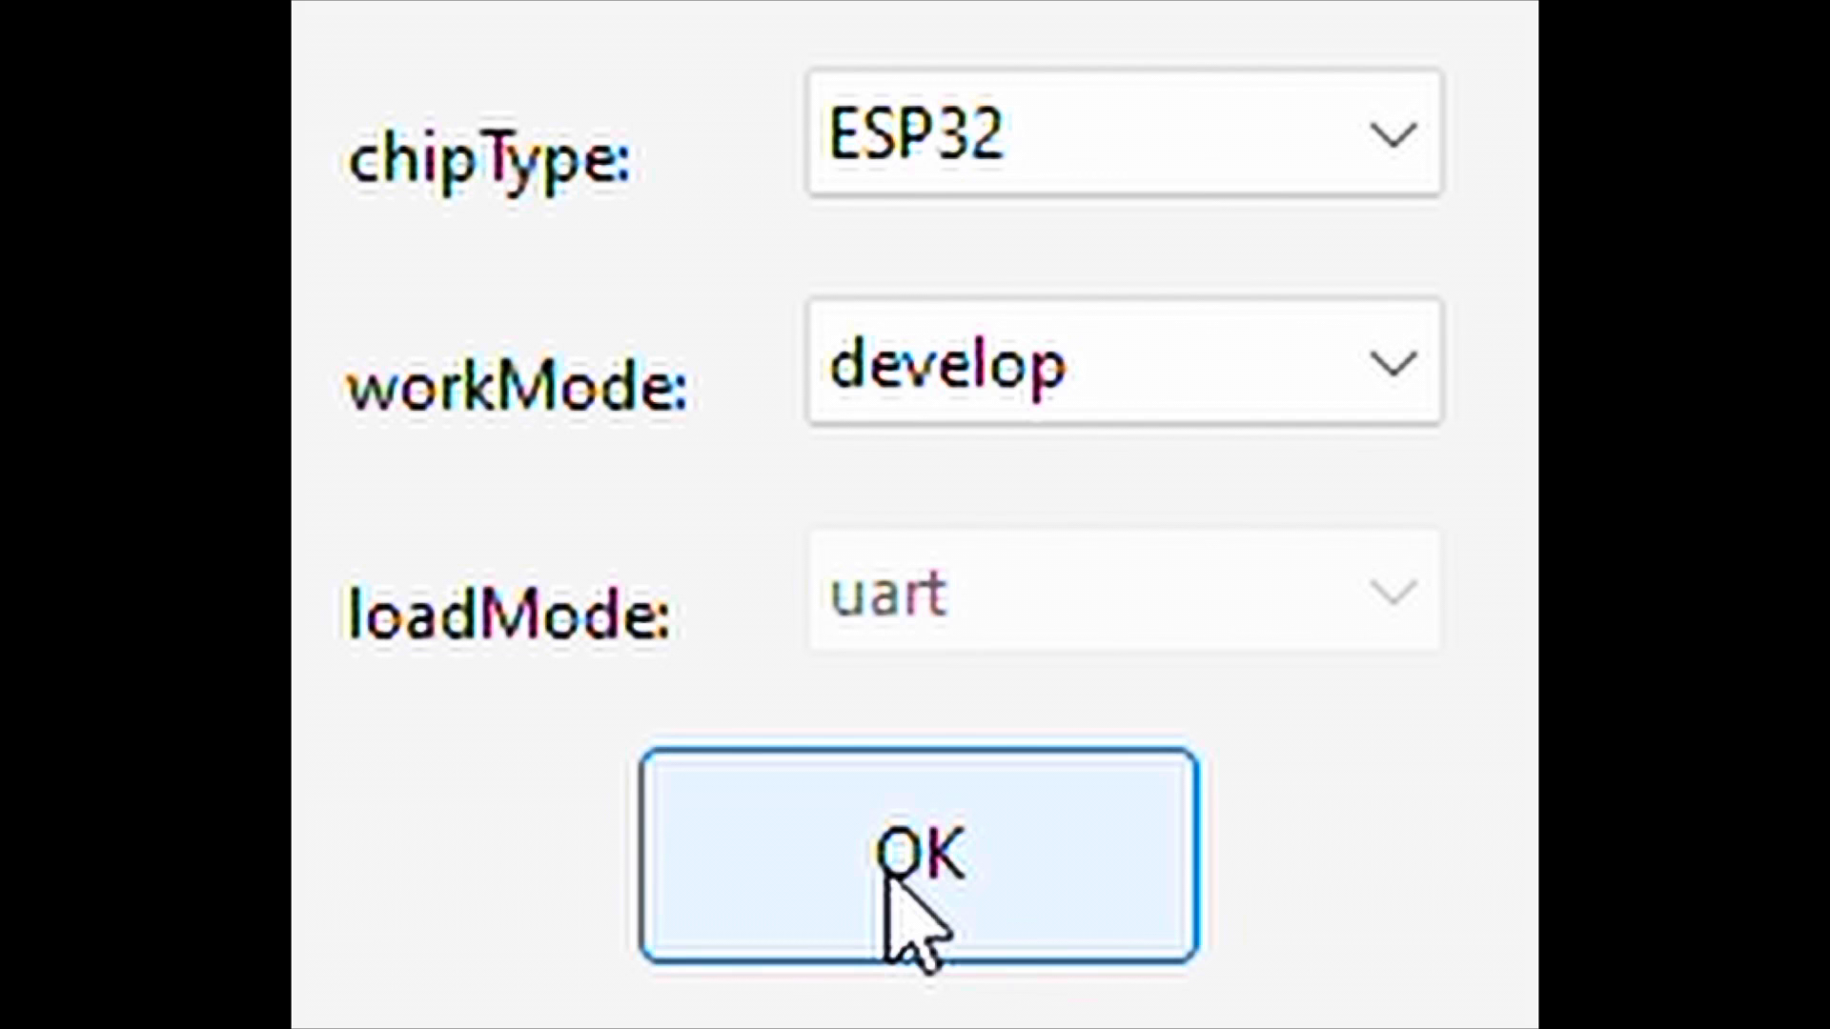
- Confirm the startup dialog with ESP32 chip type and develop work mode
left_click(917, 858)
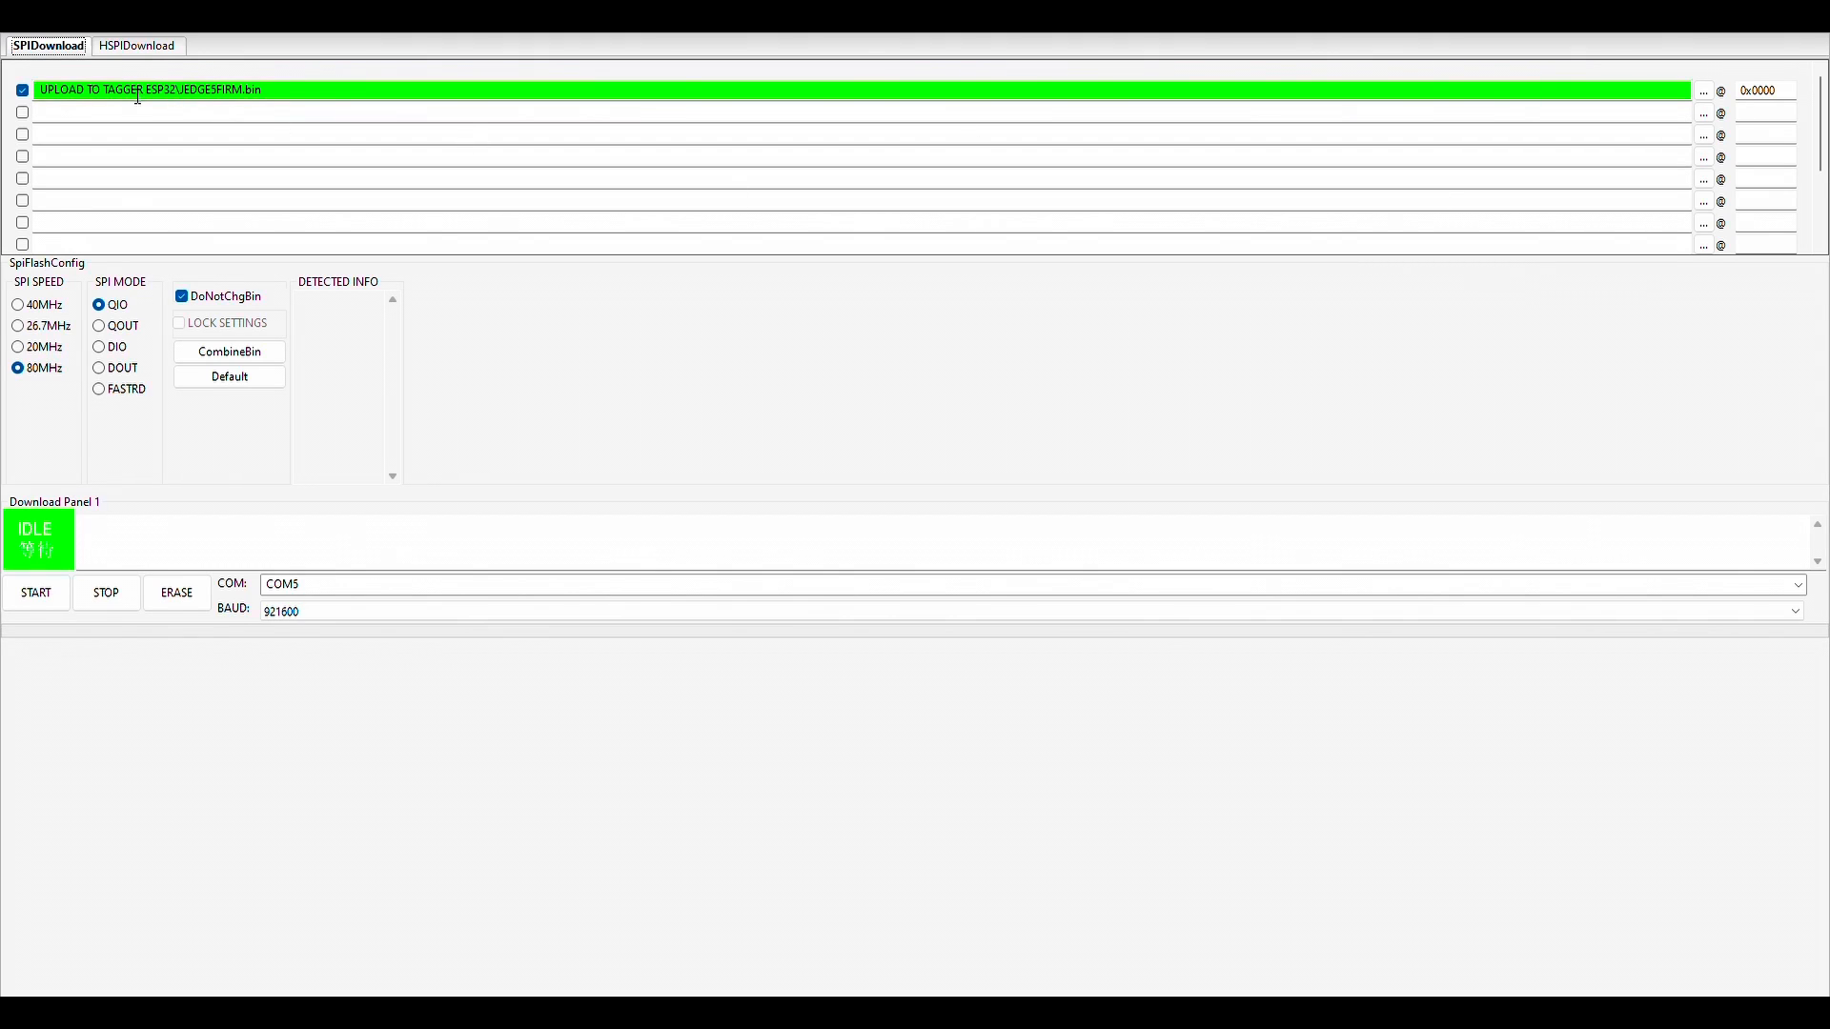
mouse_move(1697, 103)
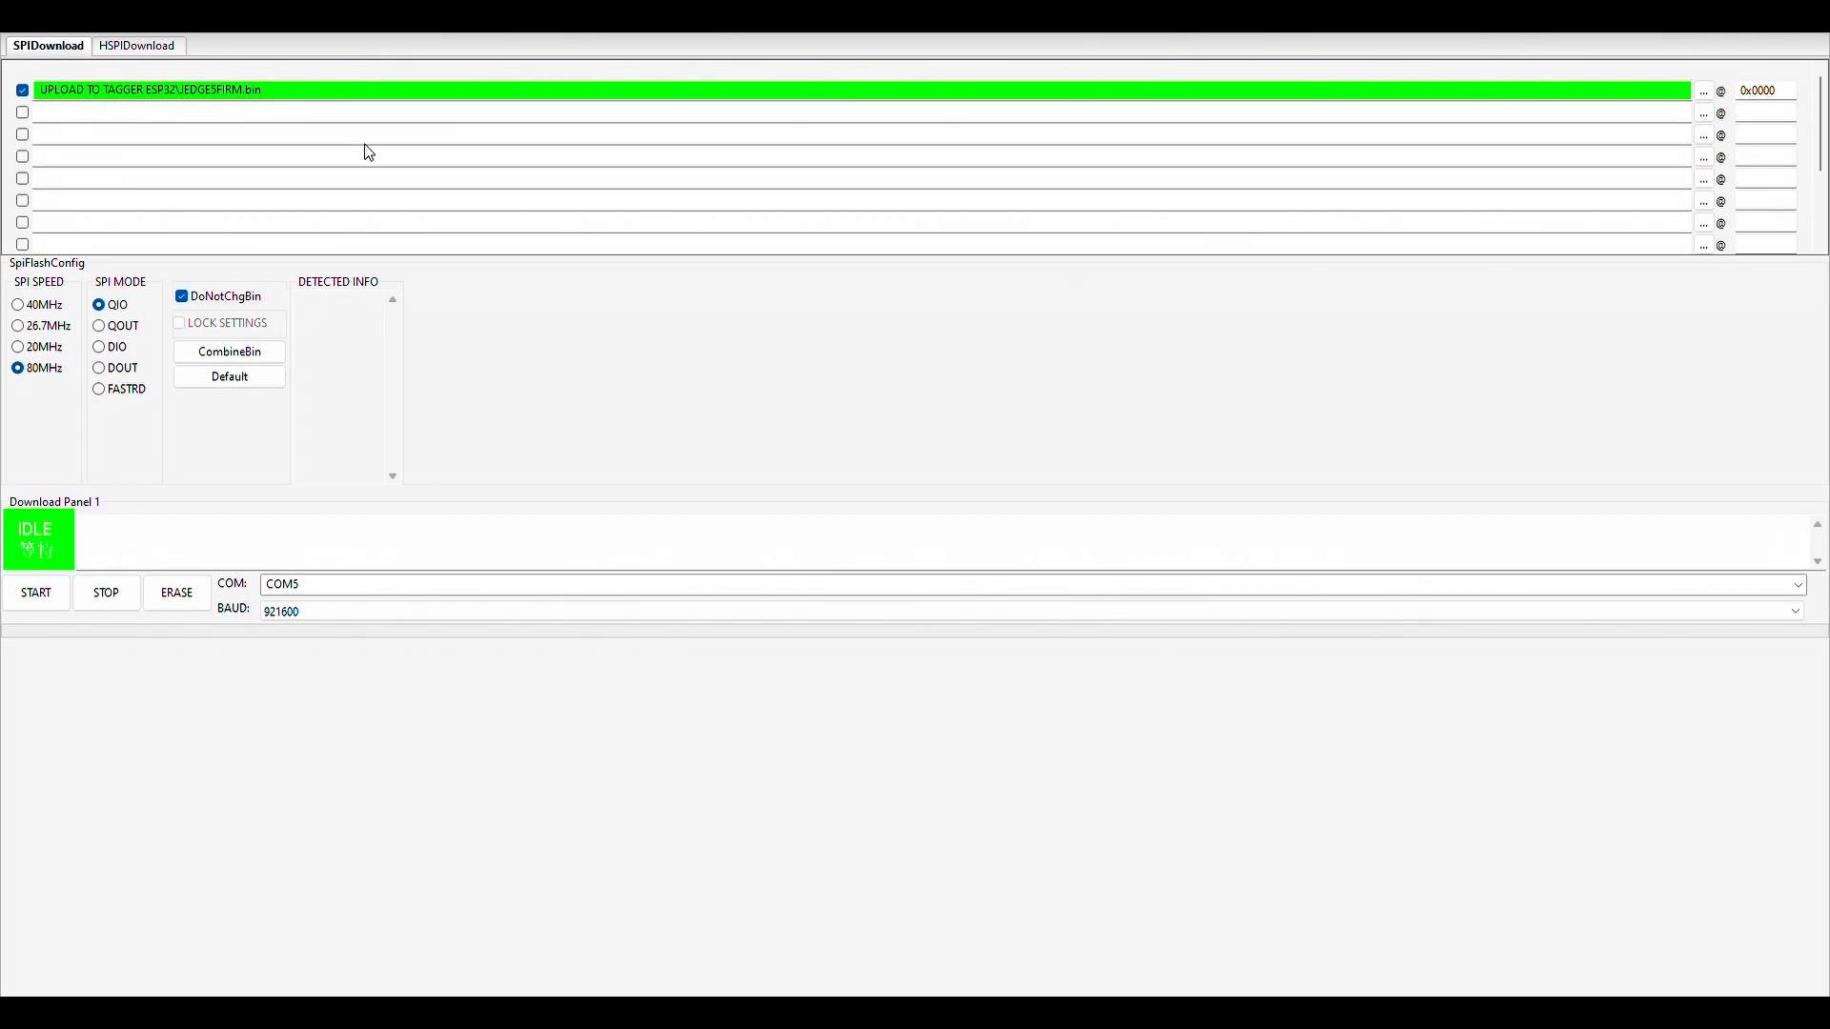
mouse_move(231, 227)
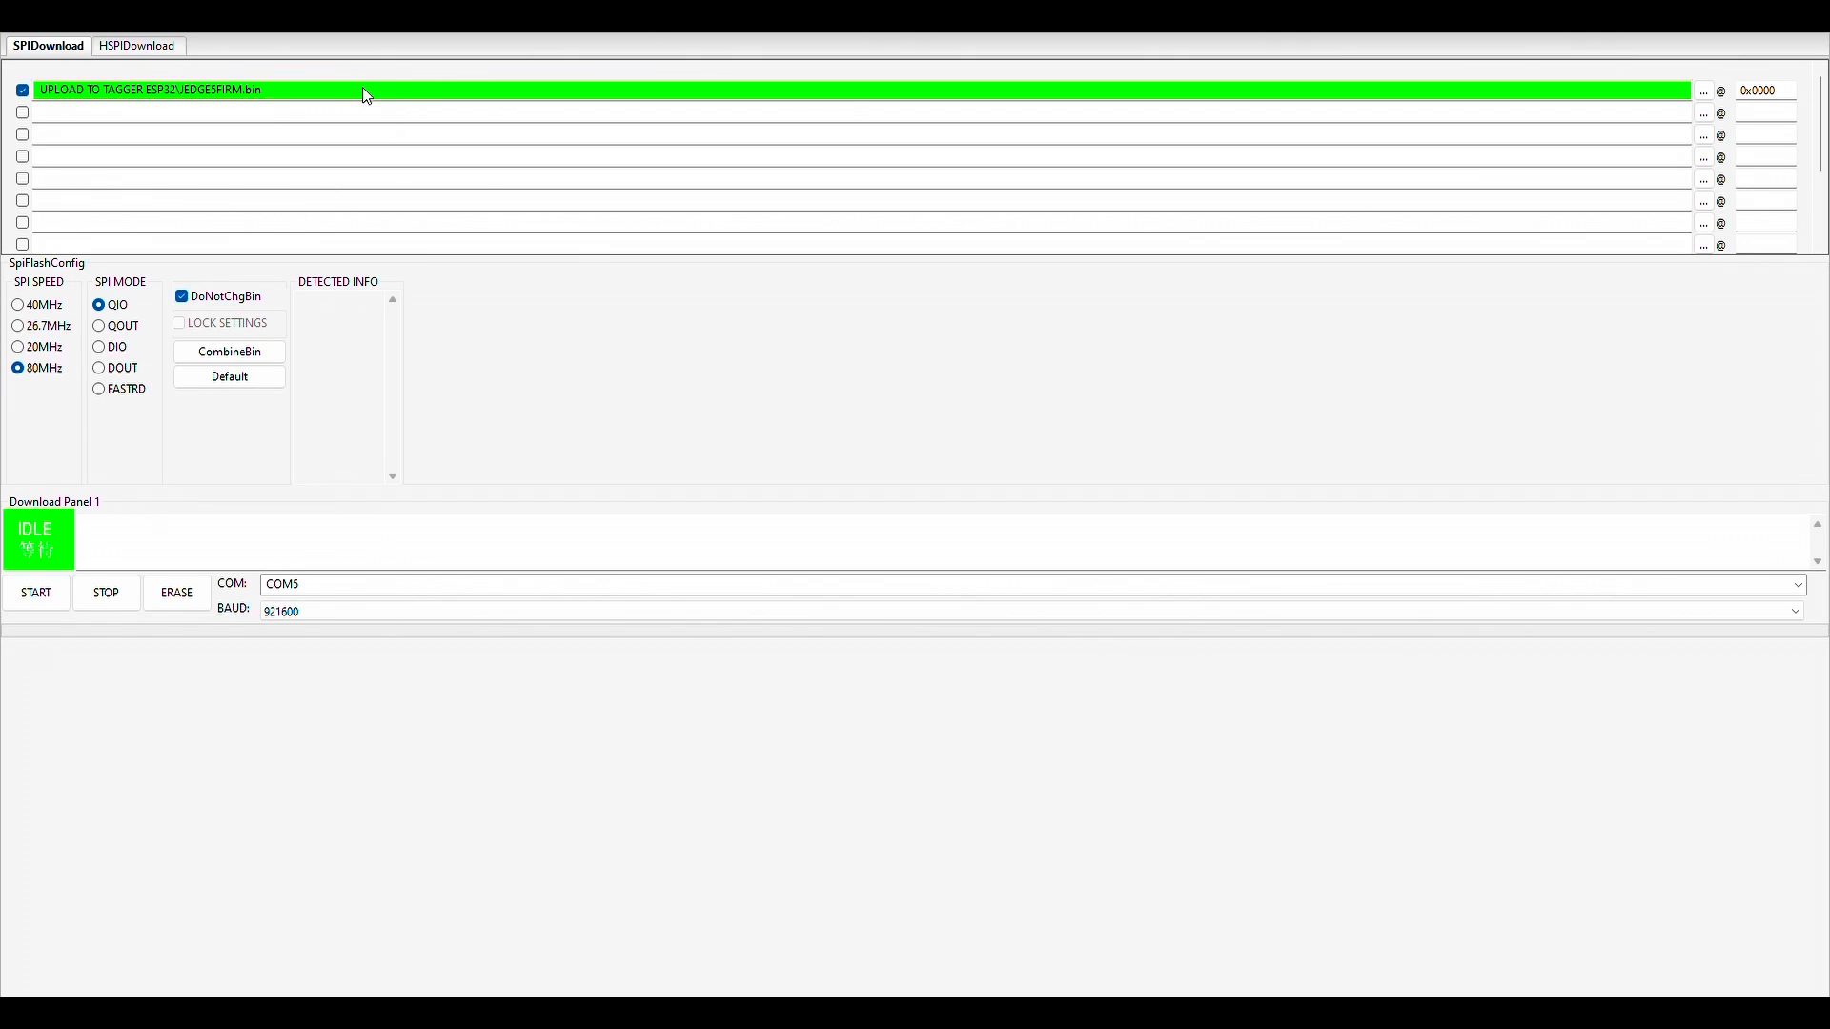
mouse_move(493, 290)
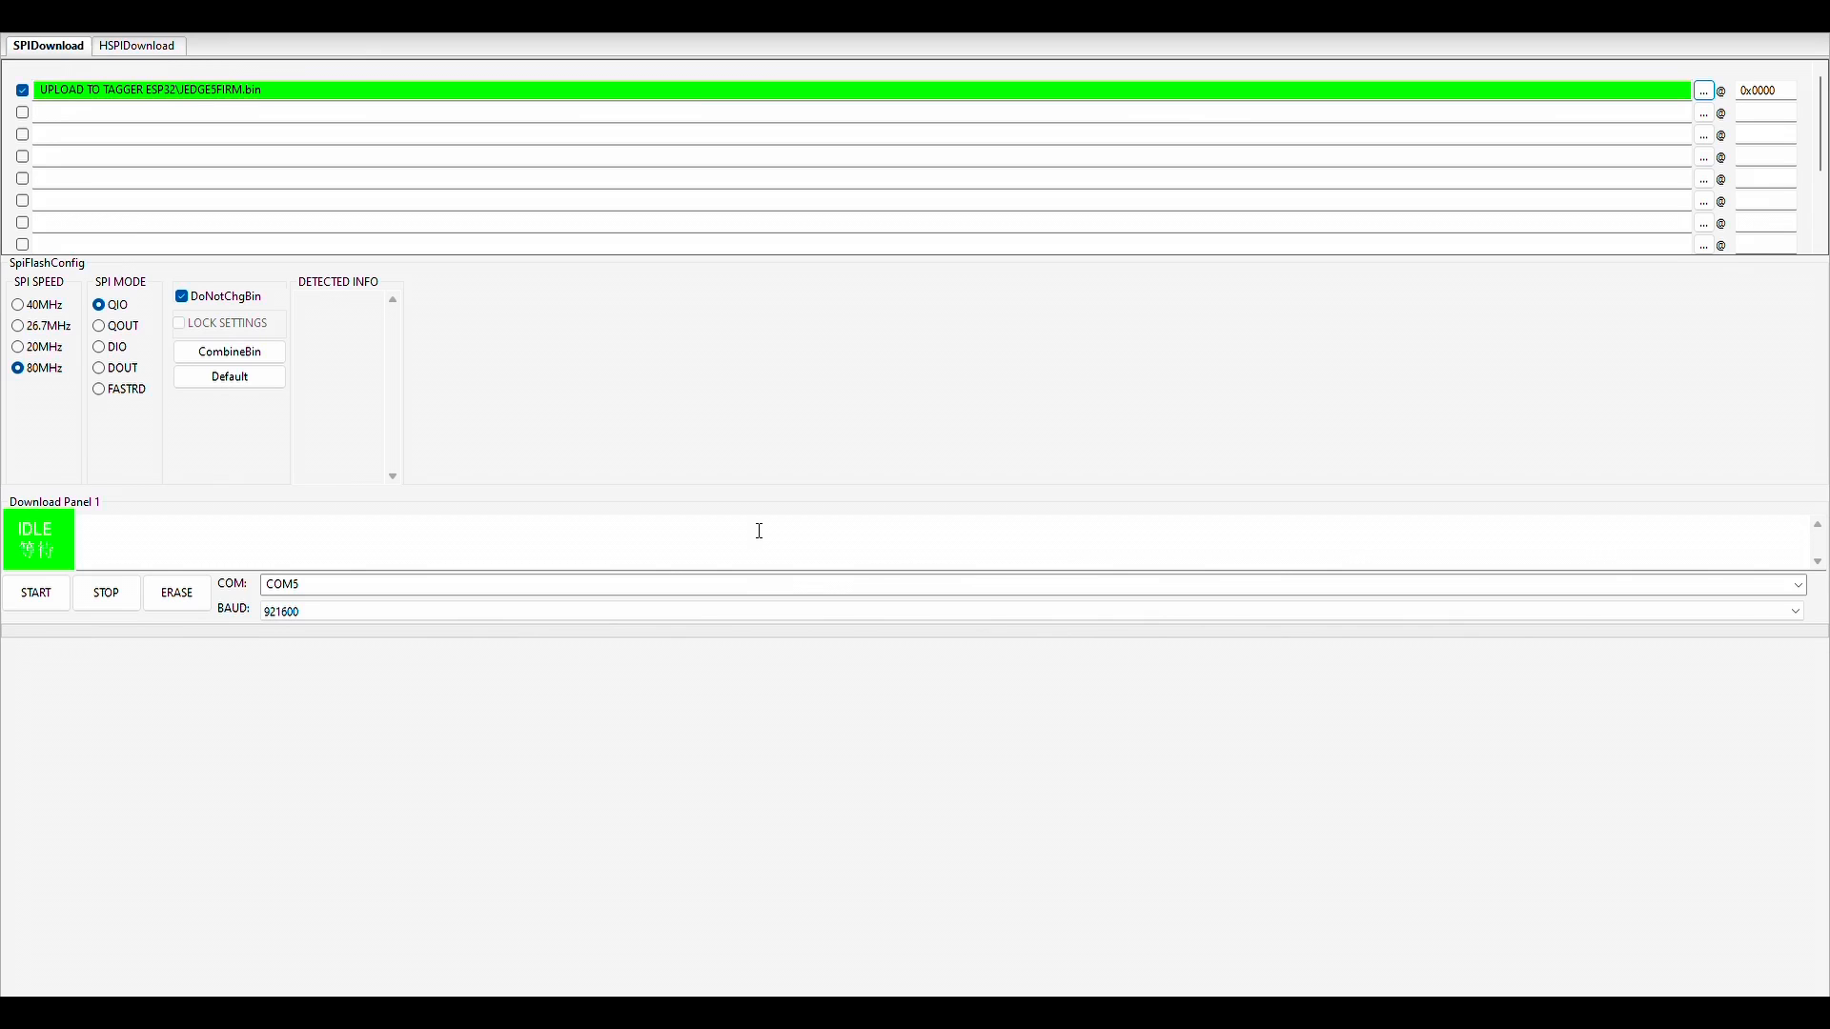
mouse_move(236, 587)
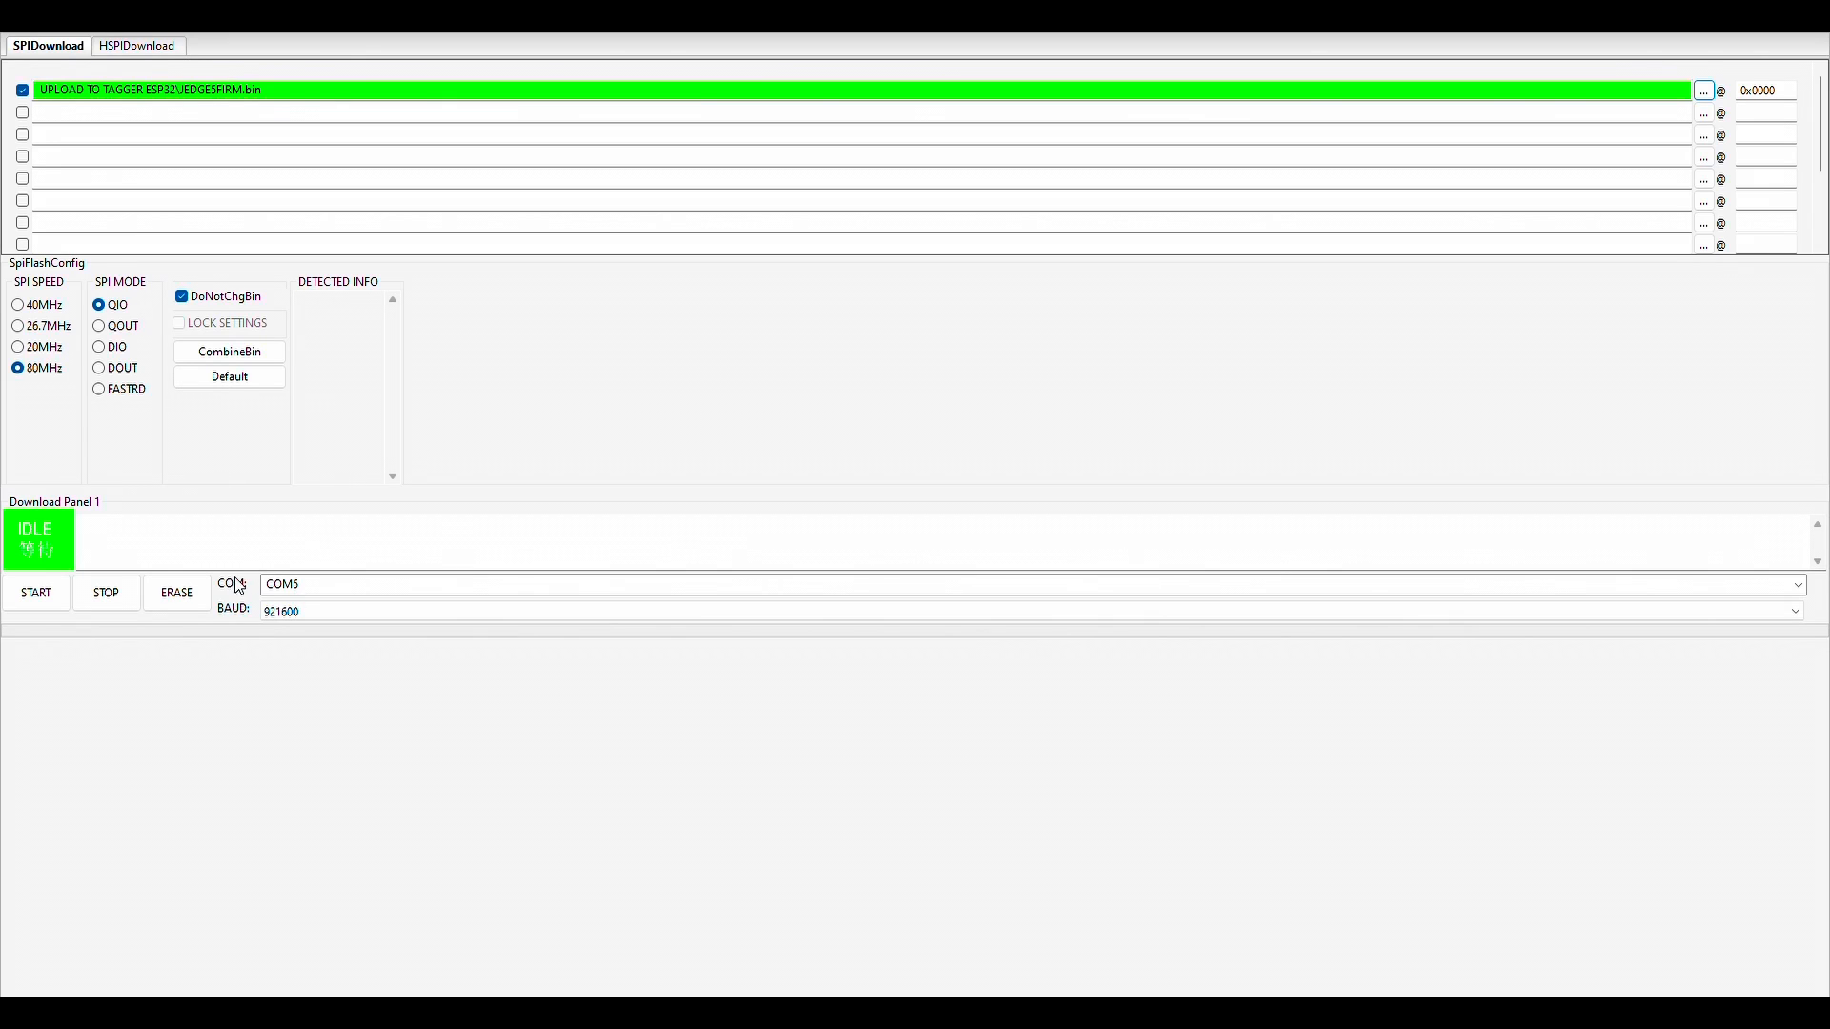
mouse_move(175, 591)
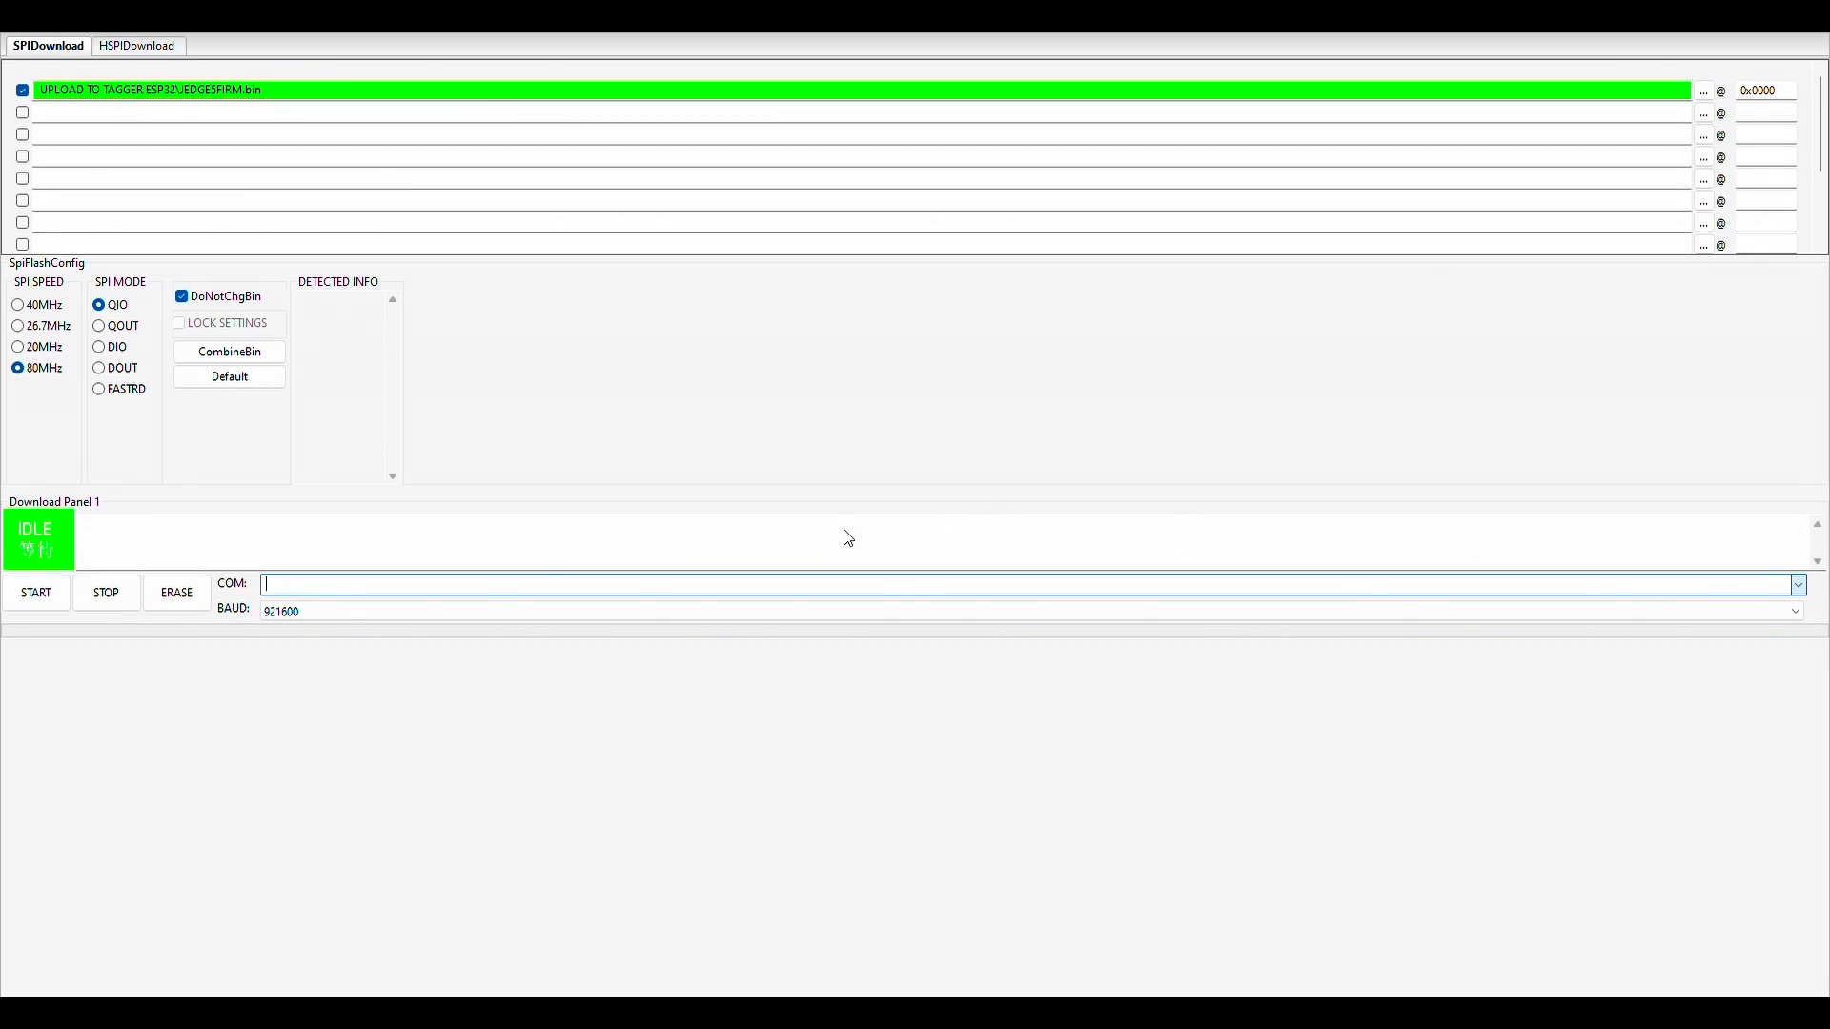
mouse_move(291, 633)
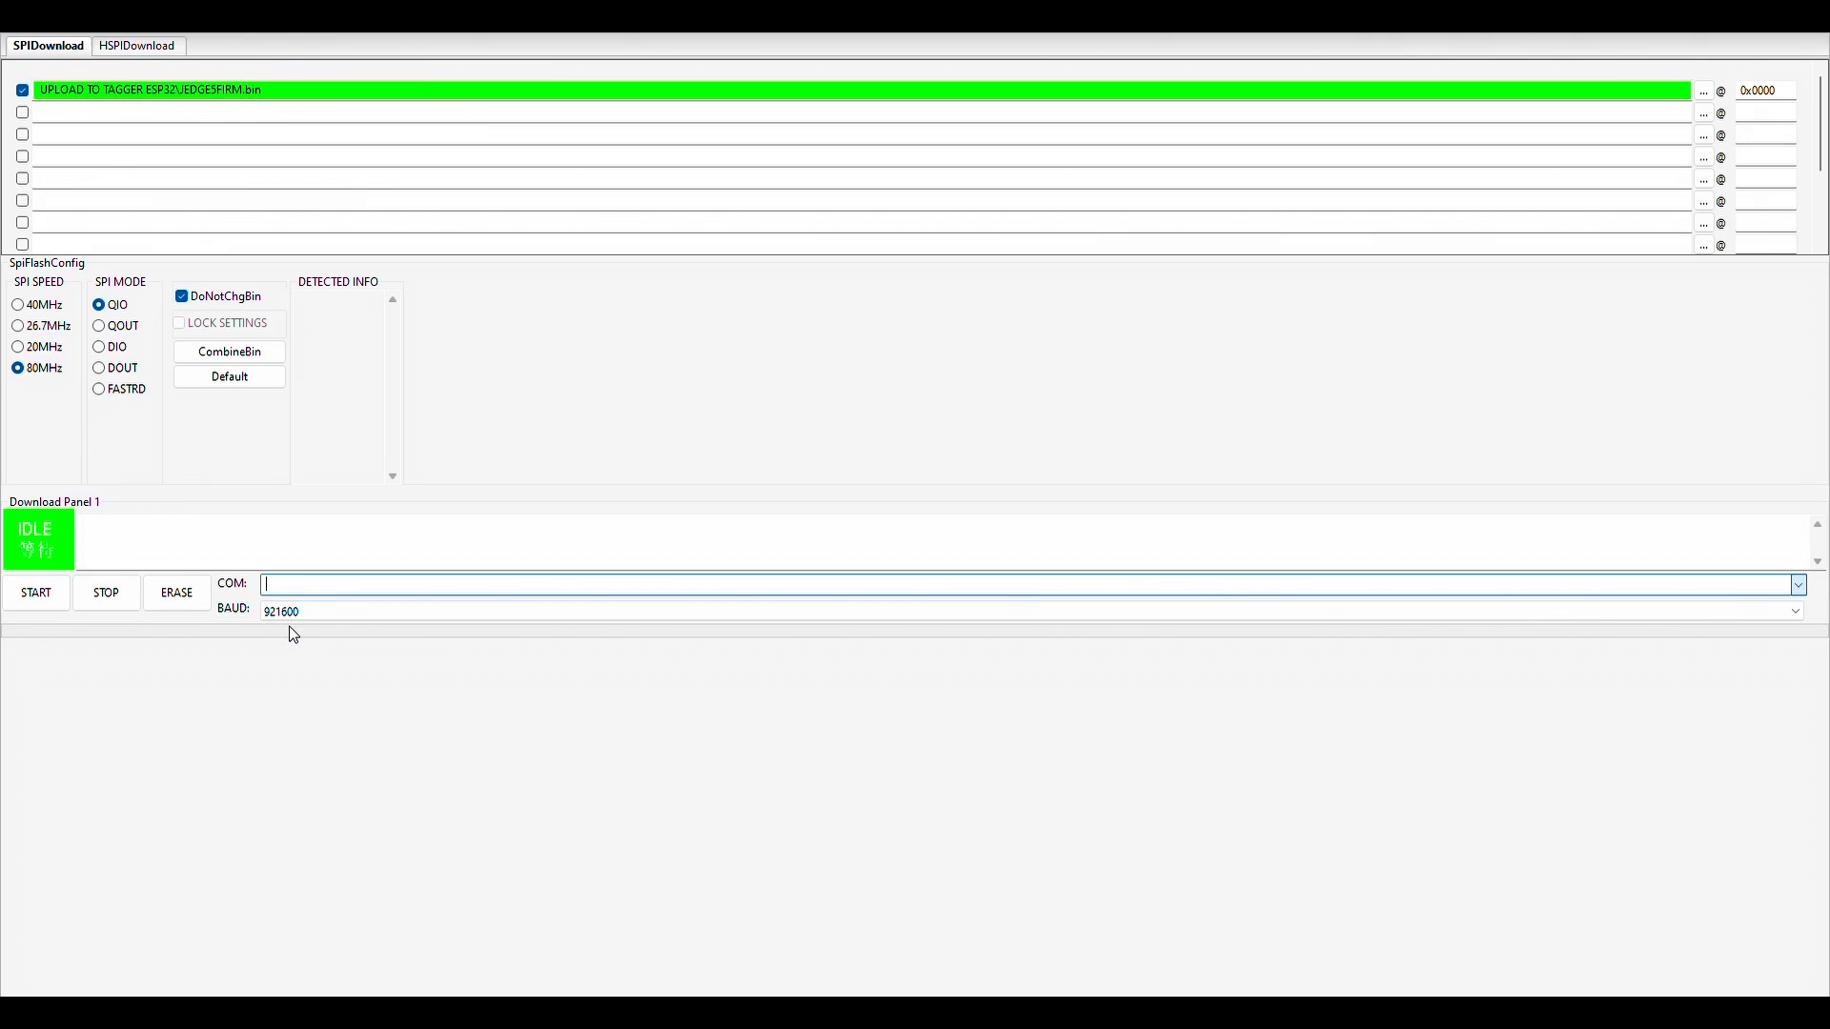
mouse_move(296, 618)
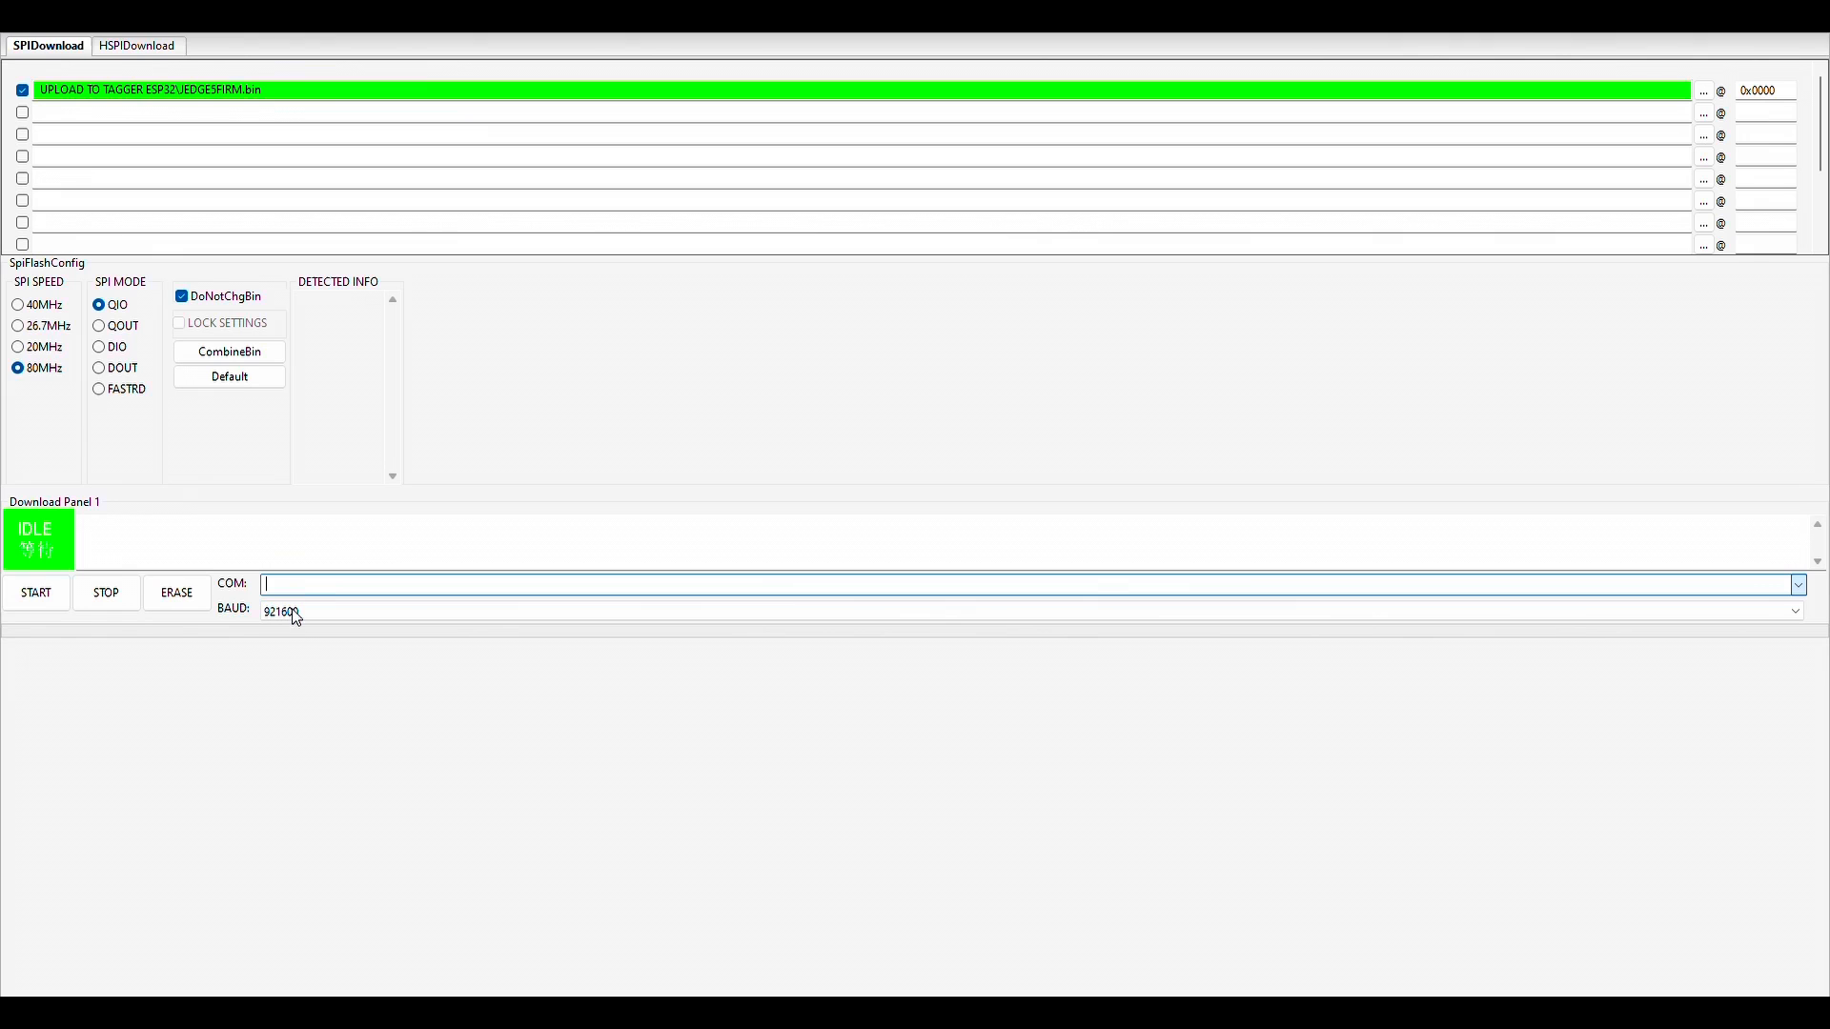
mouse_move(297, 641)
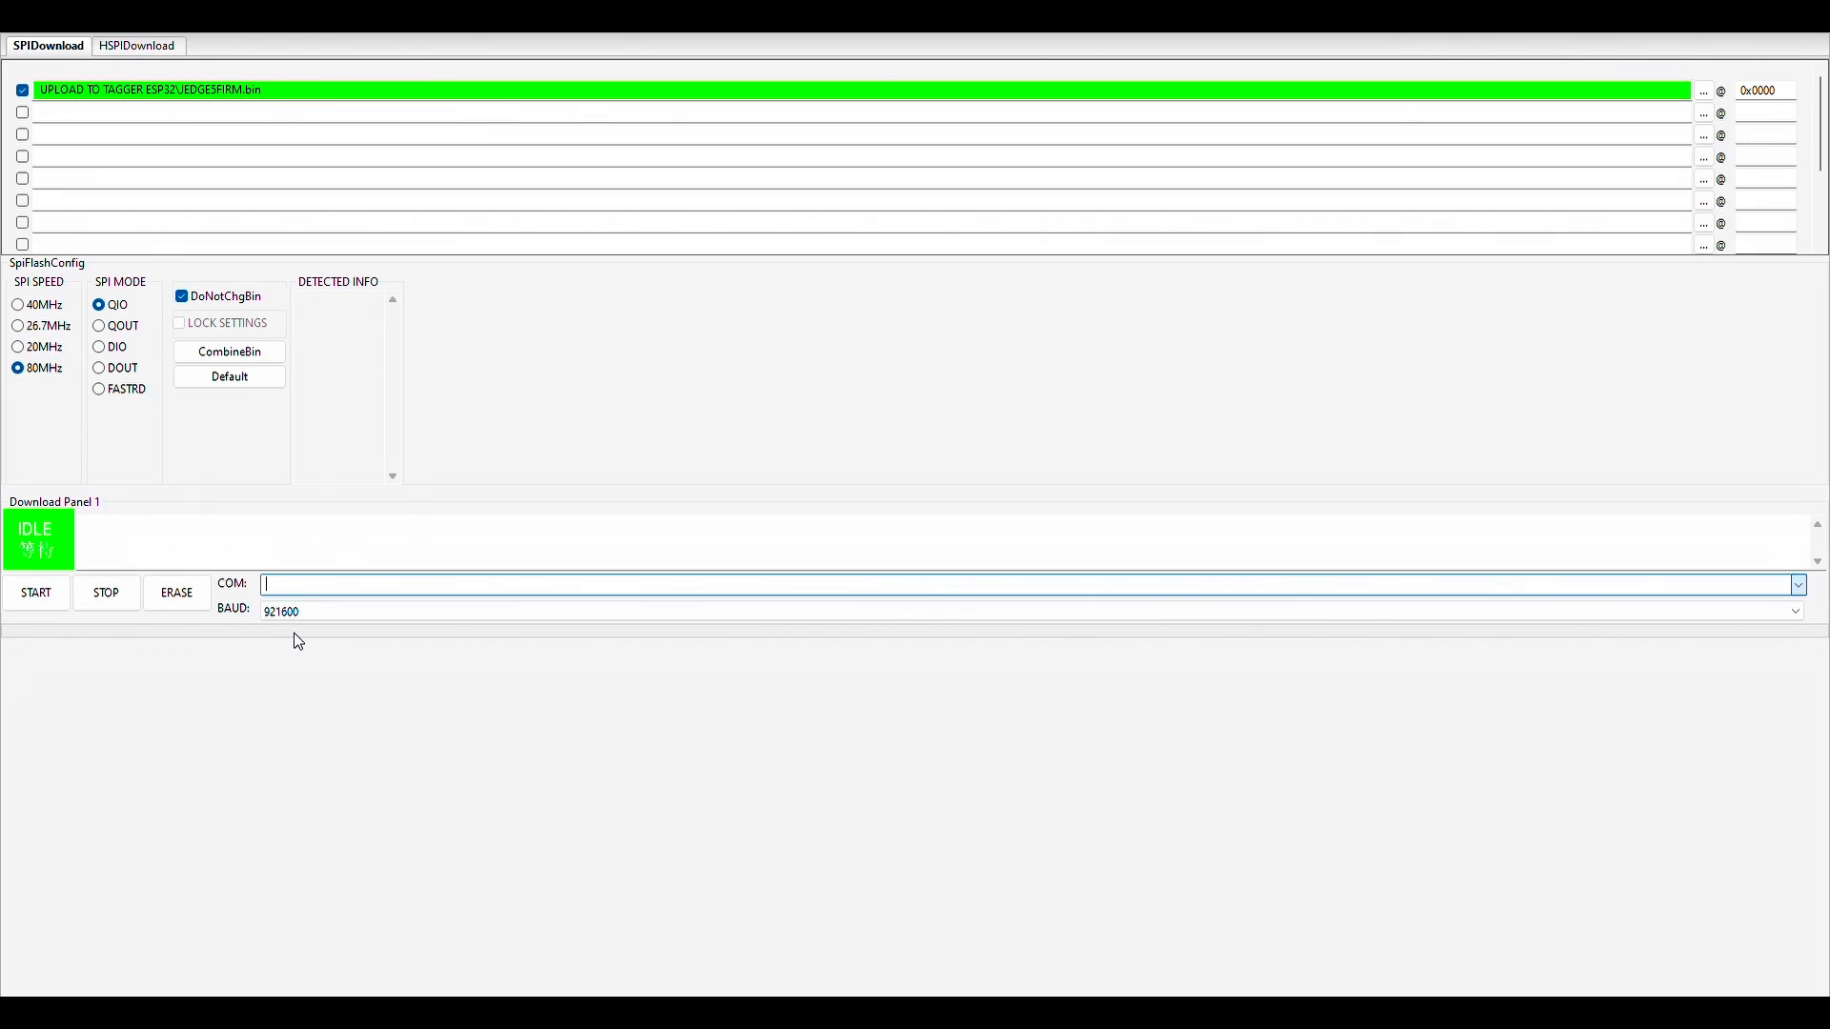
mouse_move(297, 615)
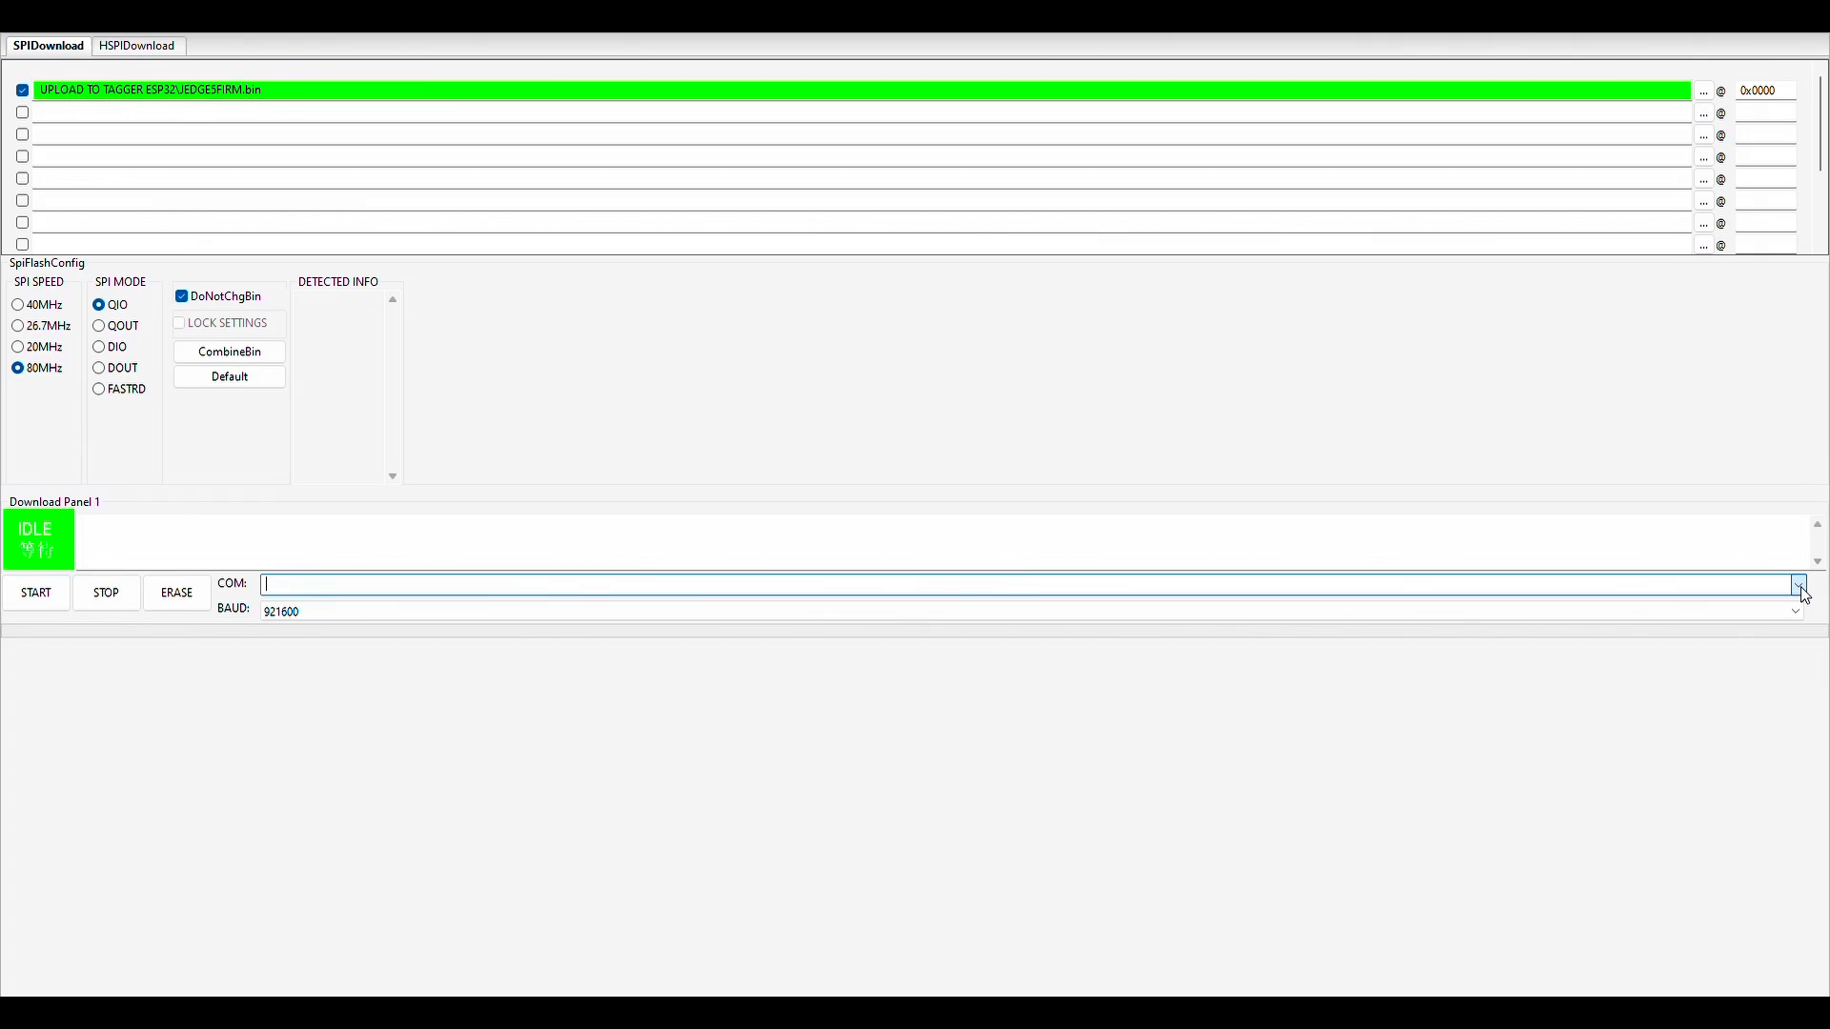
mouse_move(1784, 615)
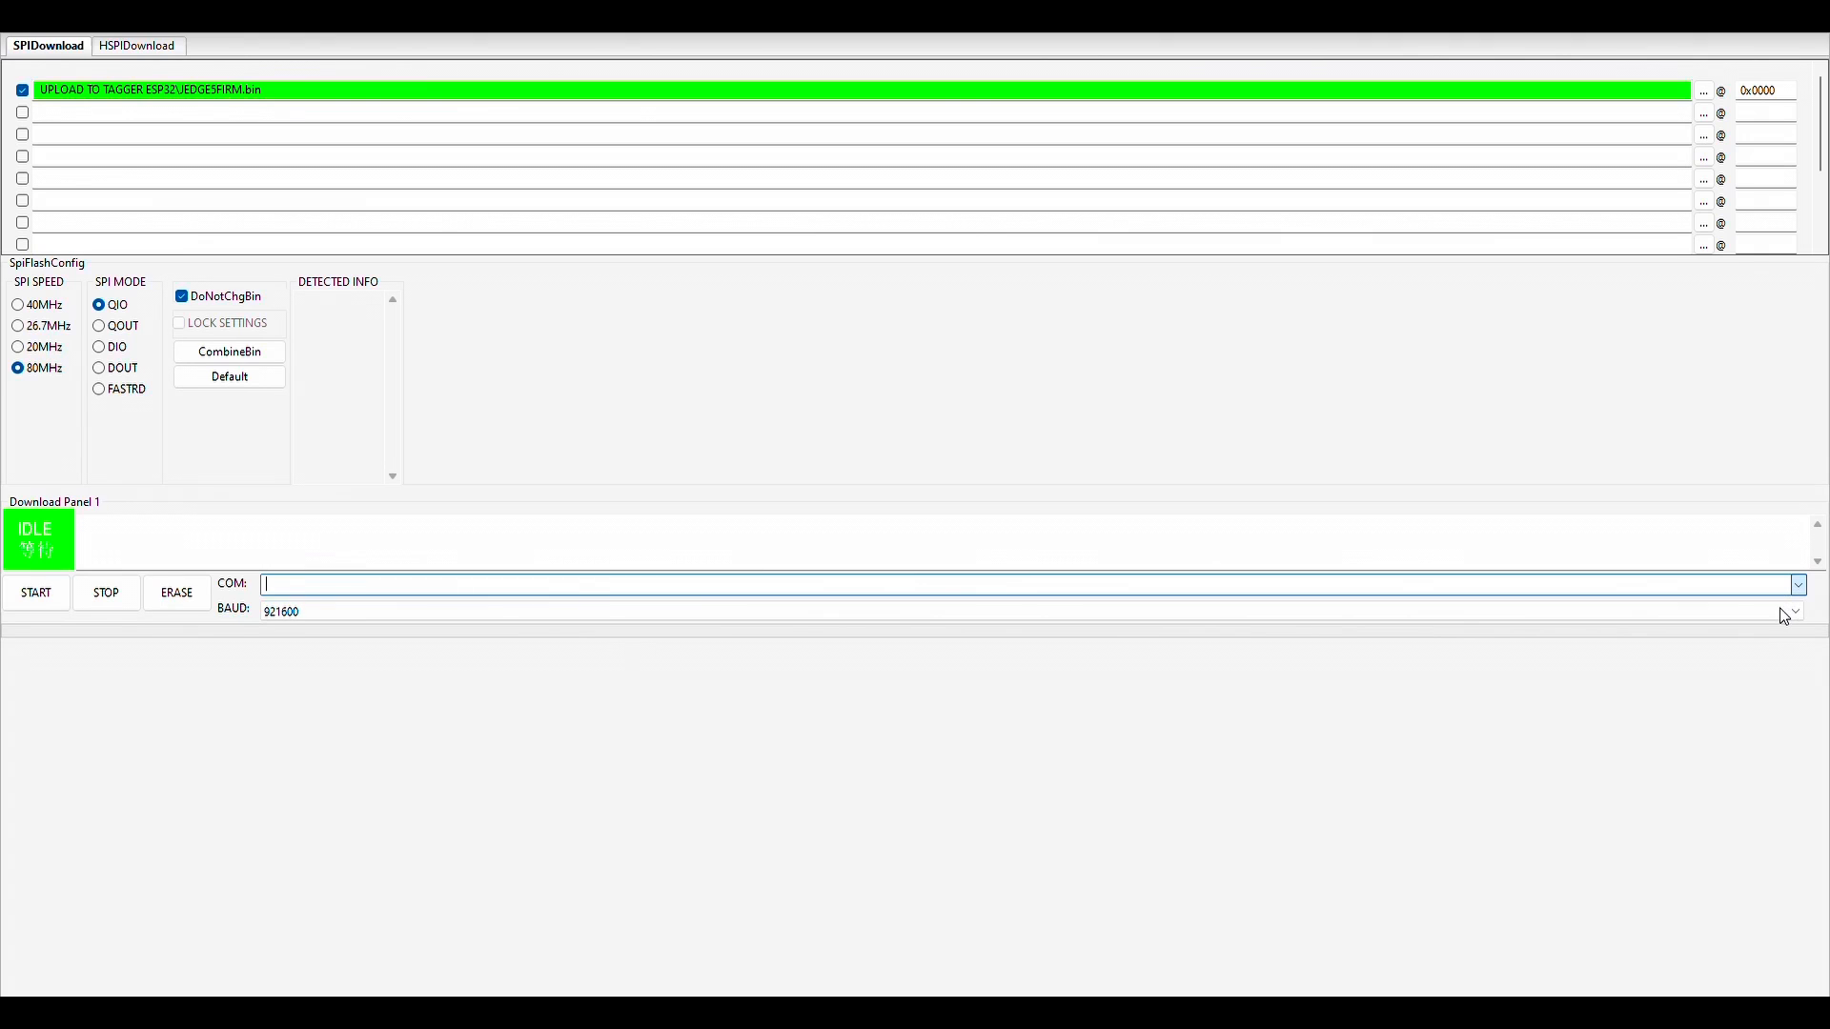
mouse_move(1780, 631)
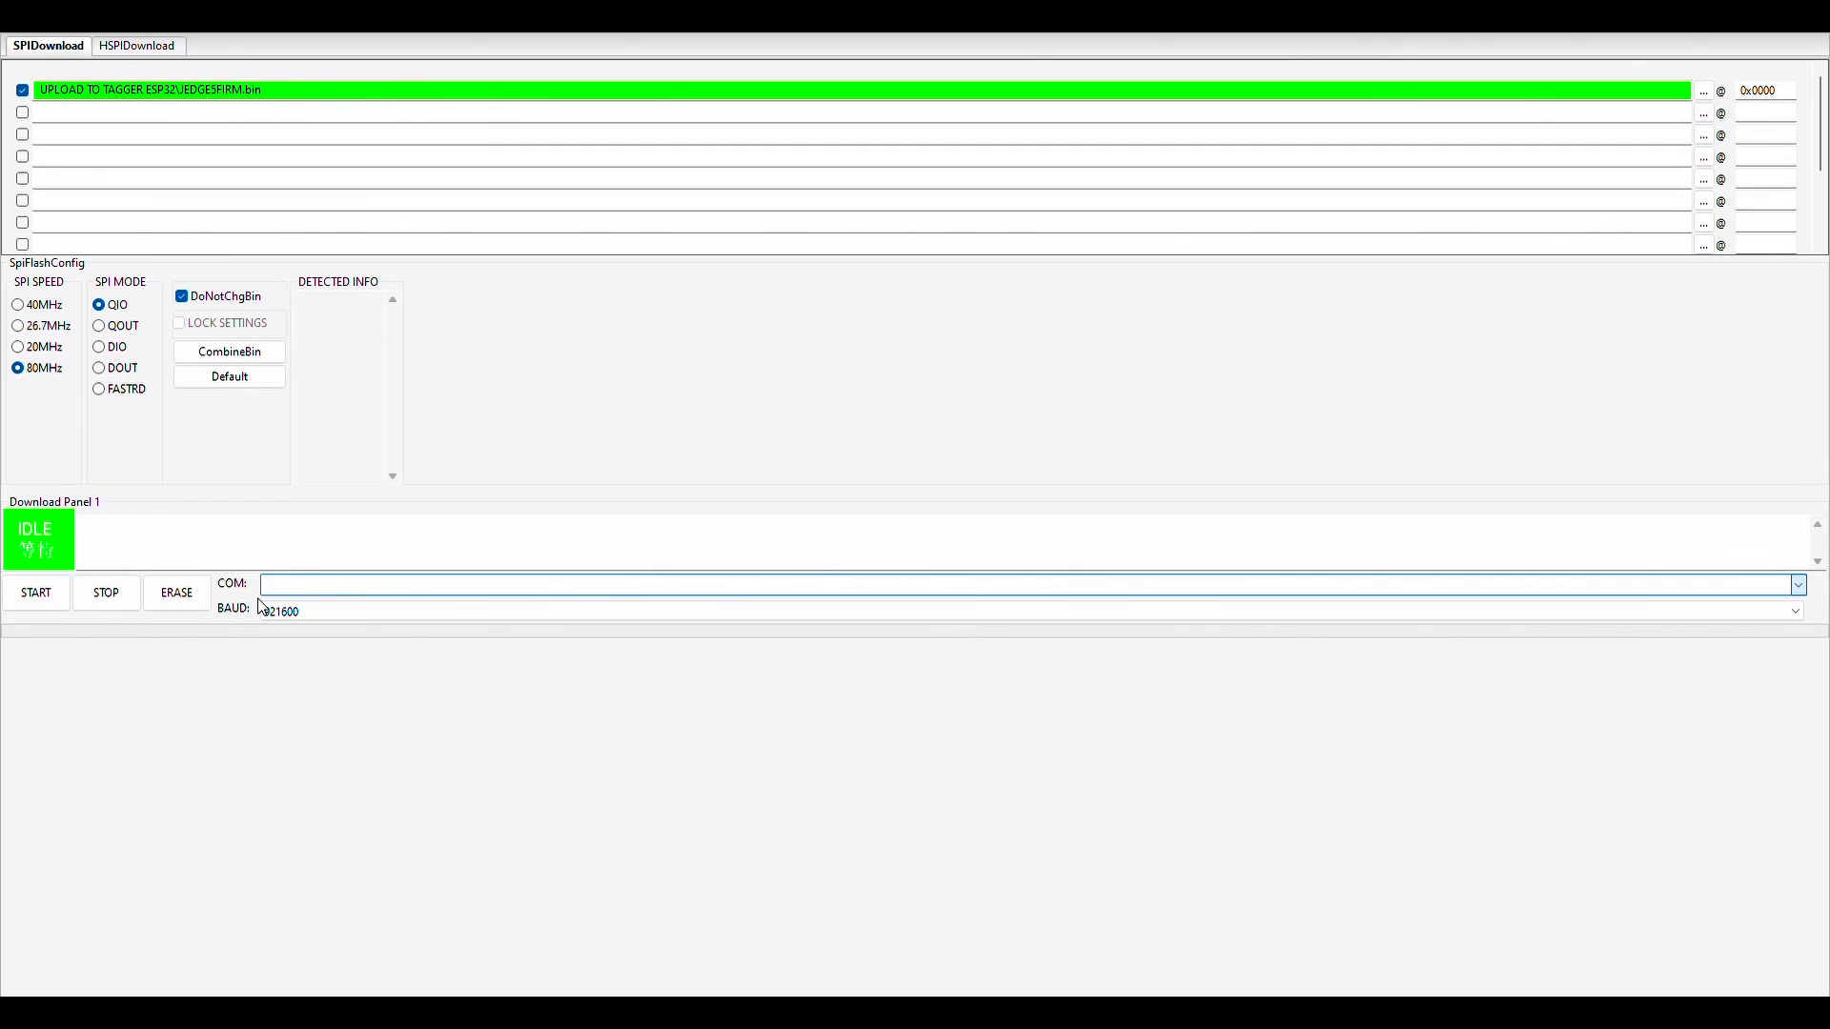
mouse_move(288, 612)
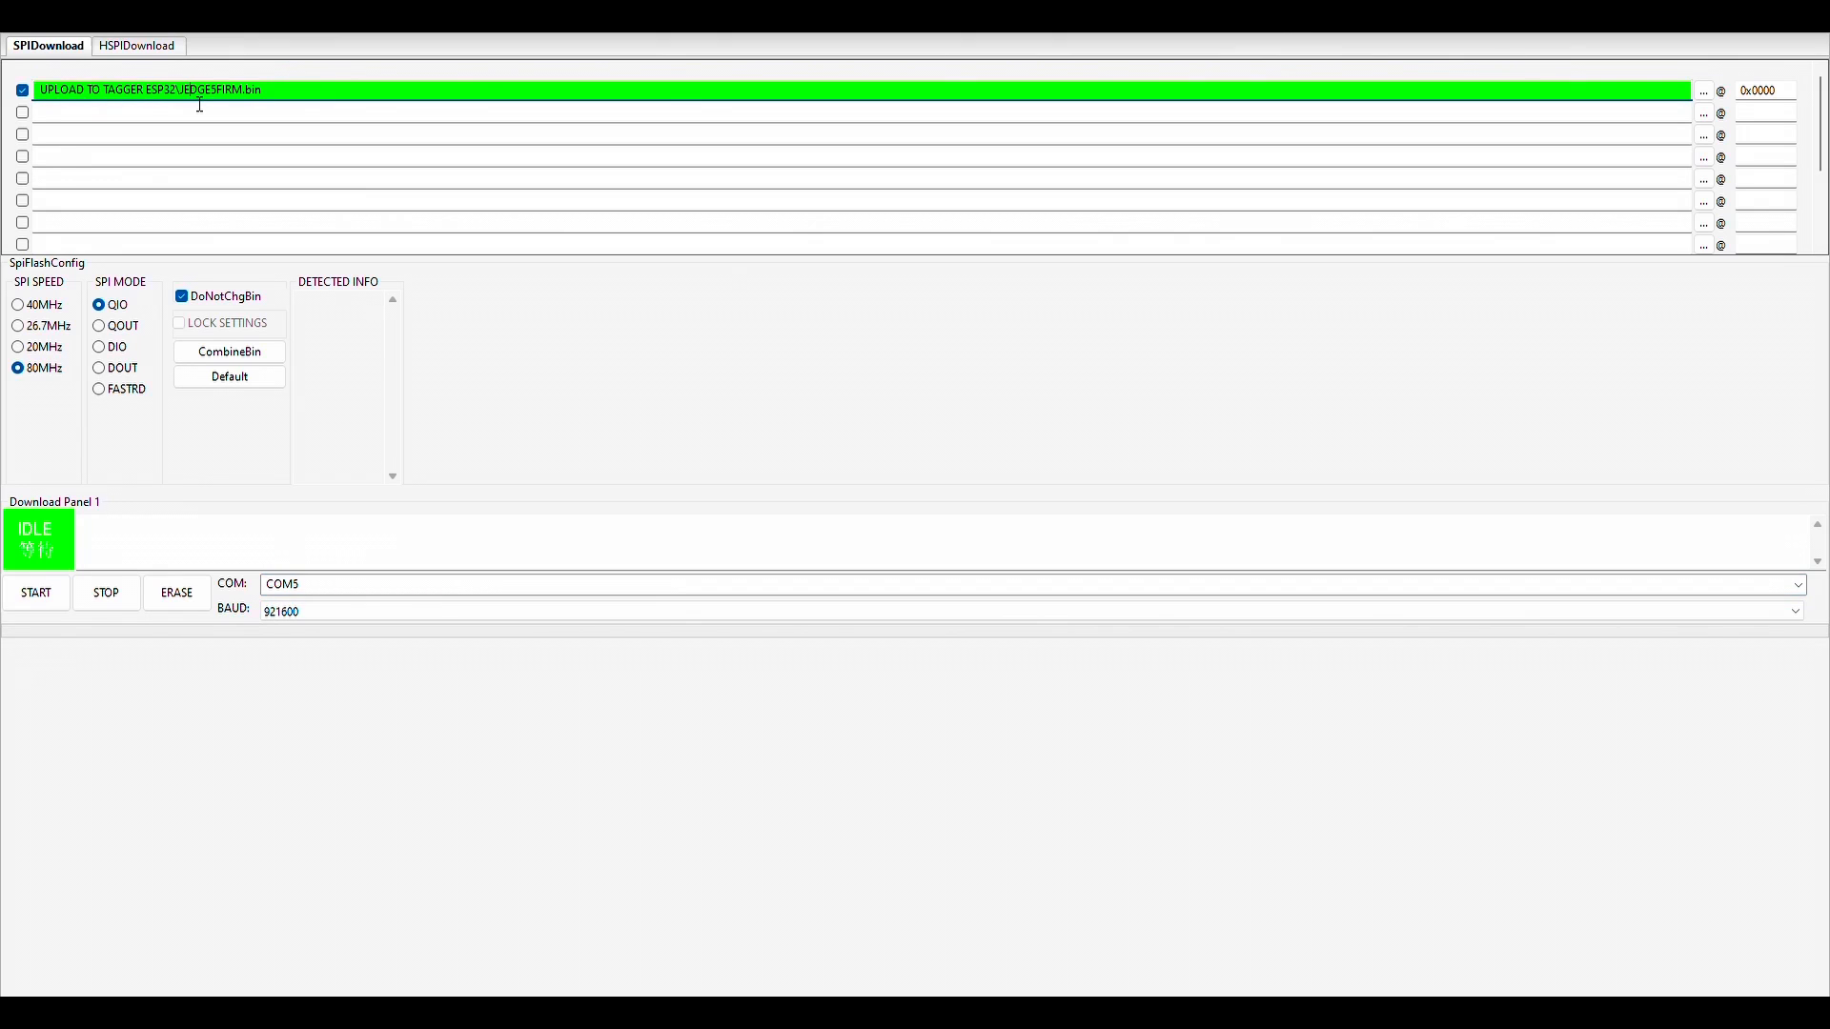
mouse_move(312, 593)
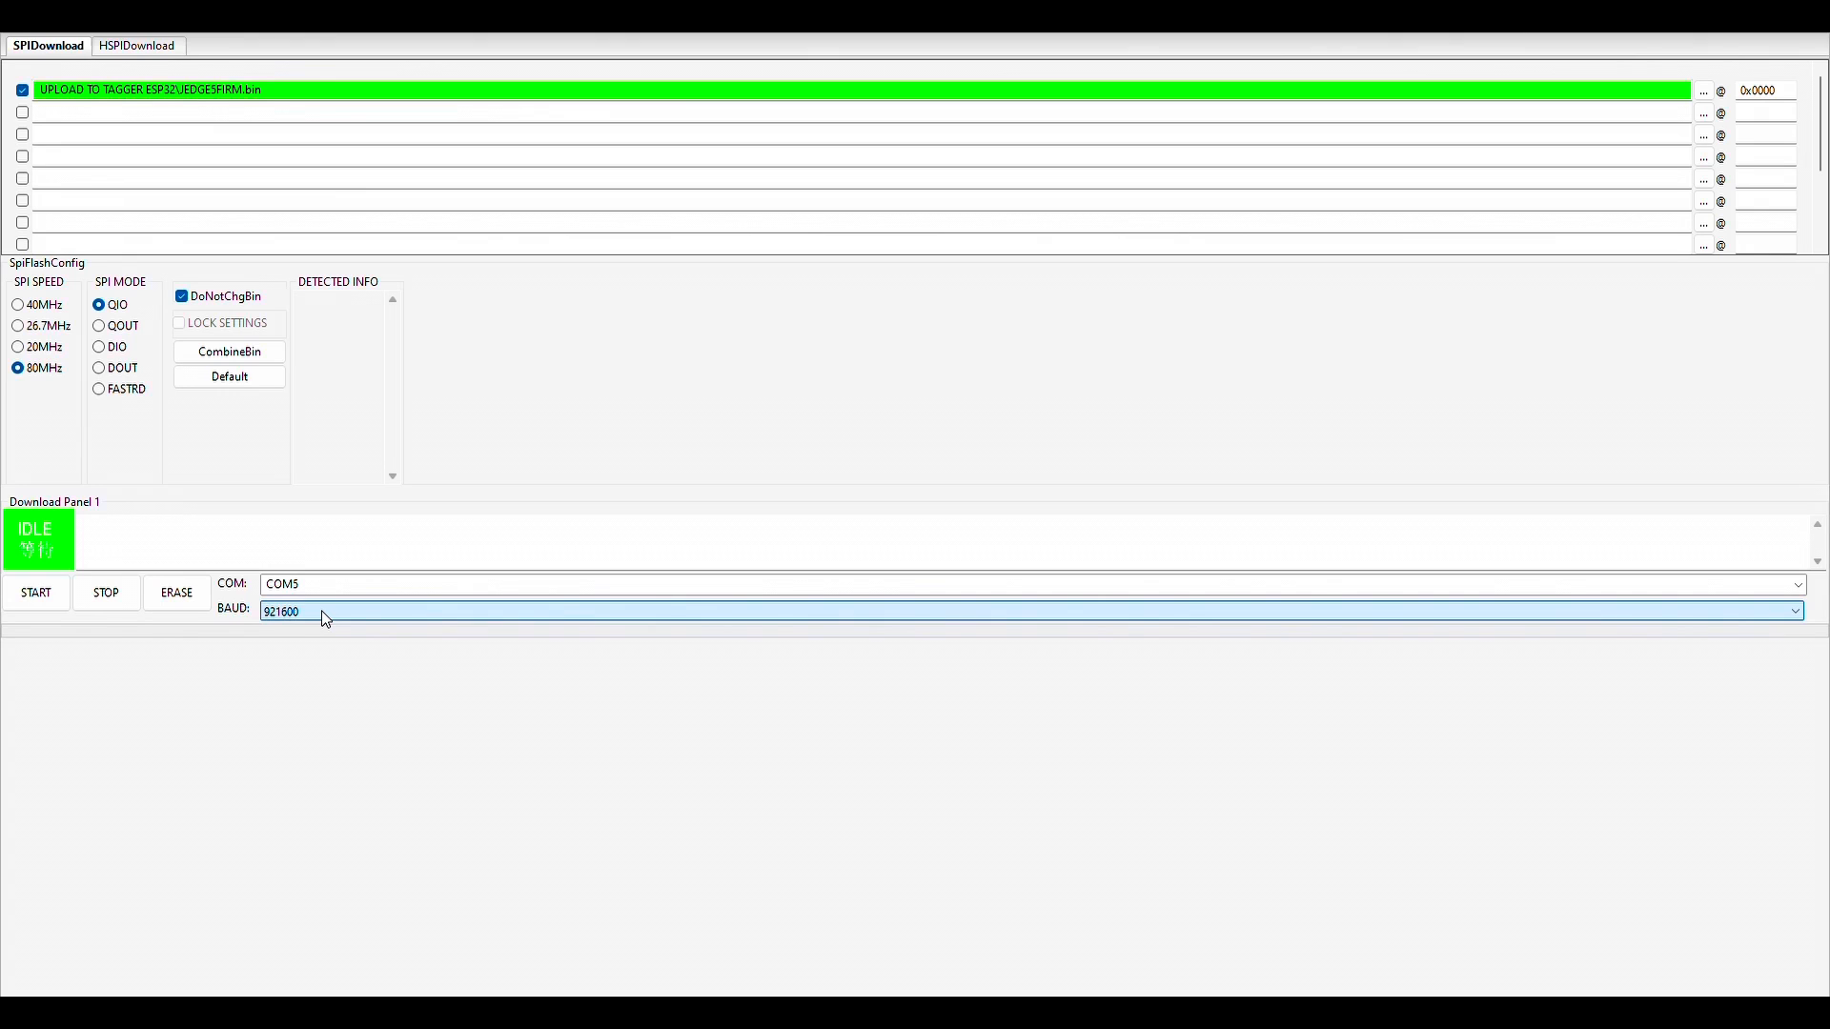
mouse_move(319, 627)
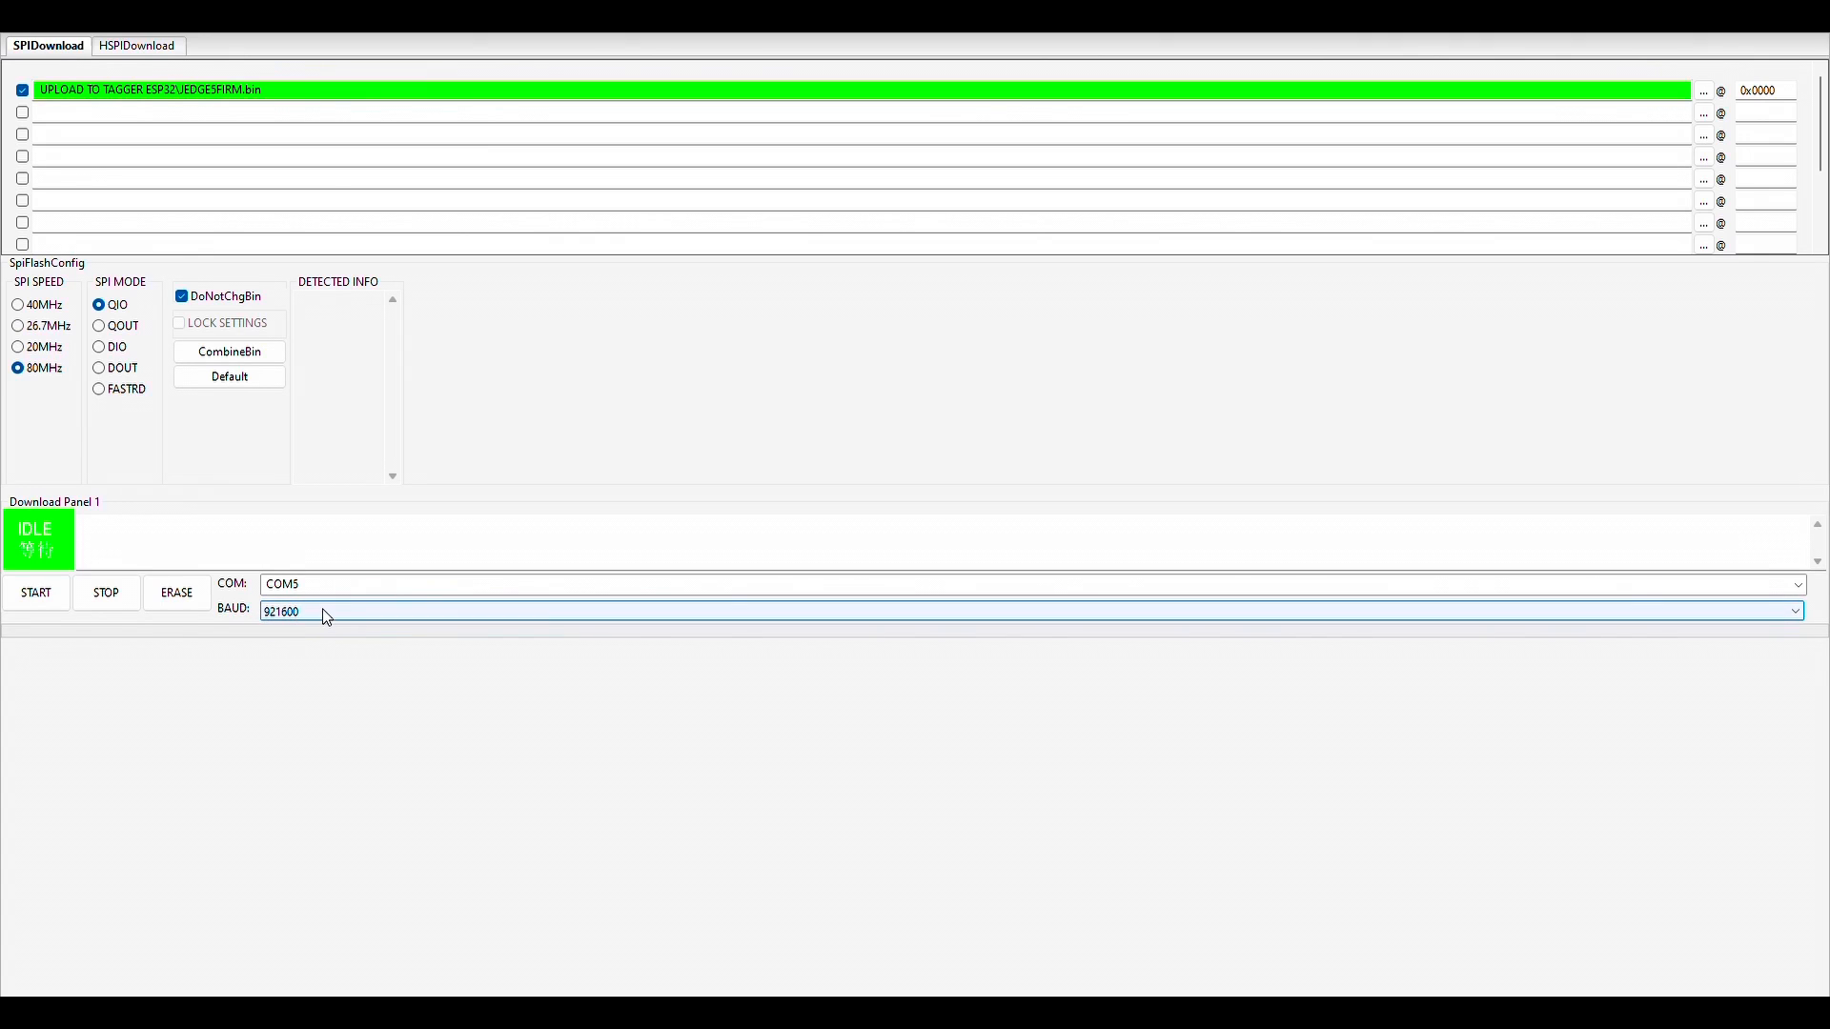
mouse_move(301, 618)
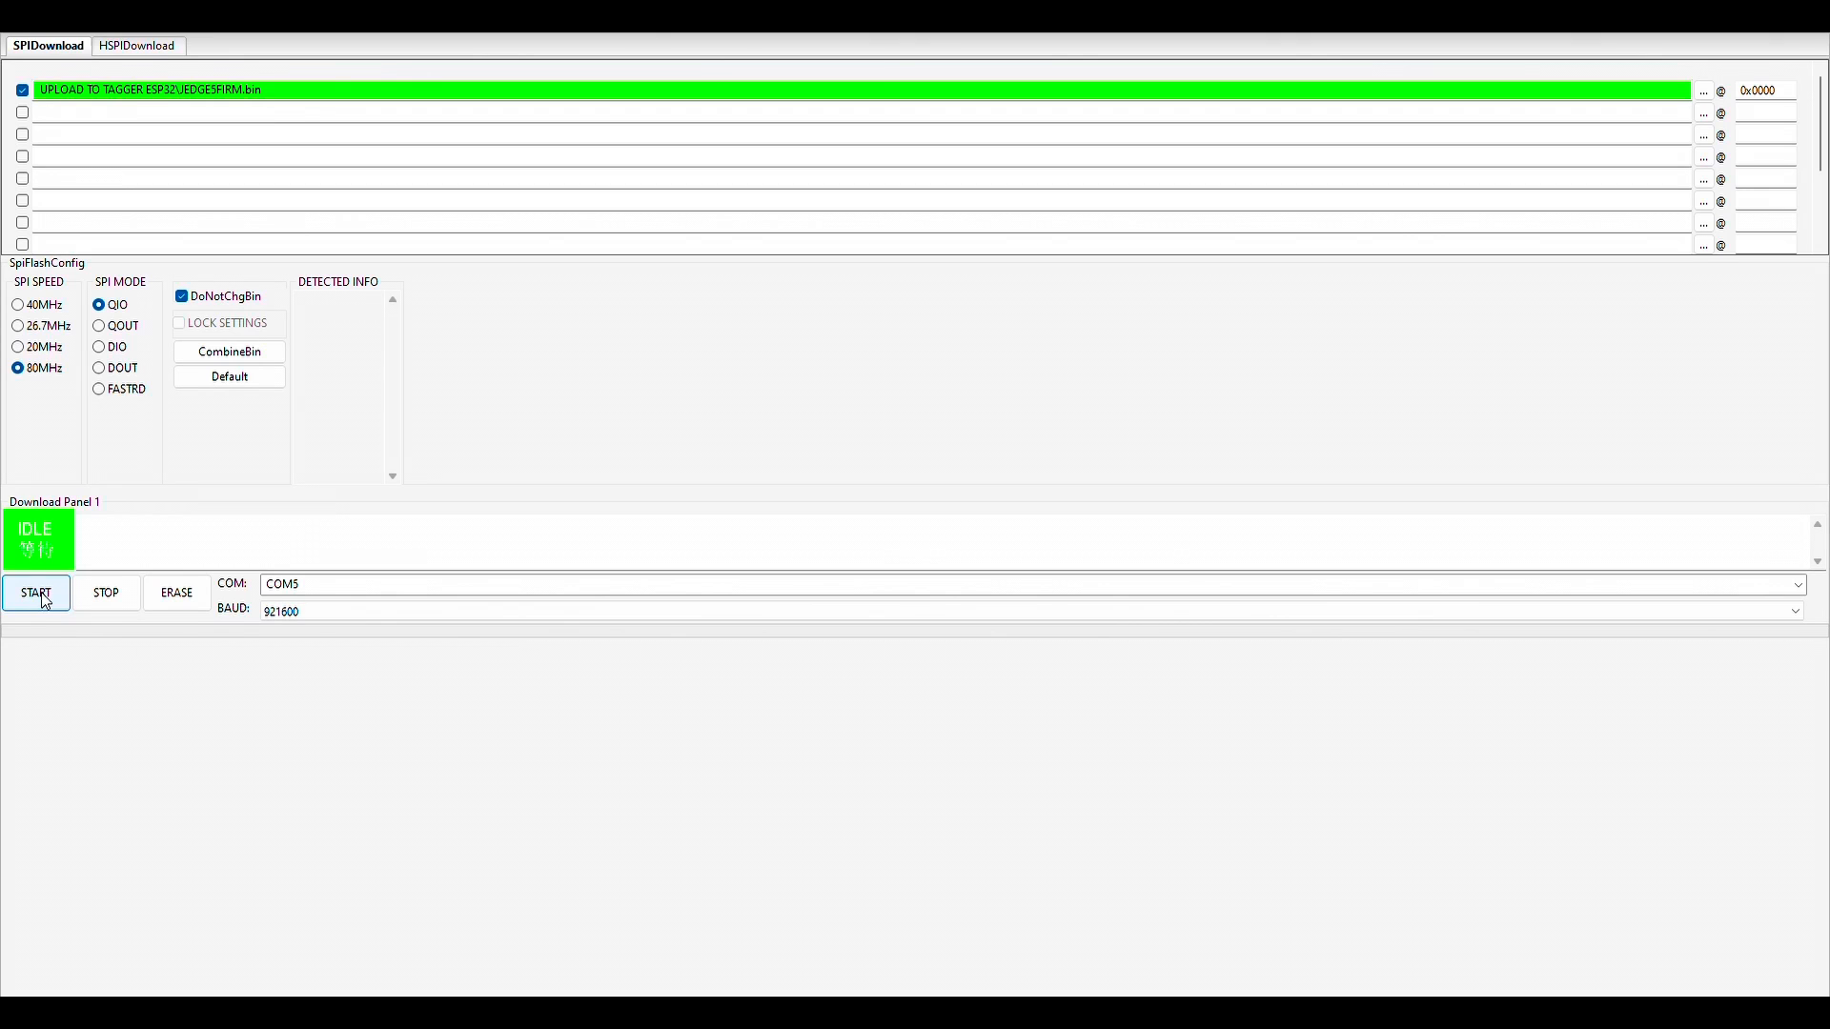
- Start flashing the tagger firmware to the ESP32 over COM5
left_click(34, 593)
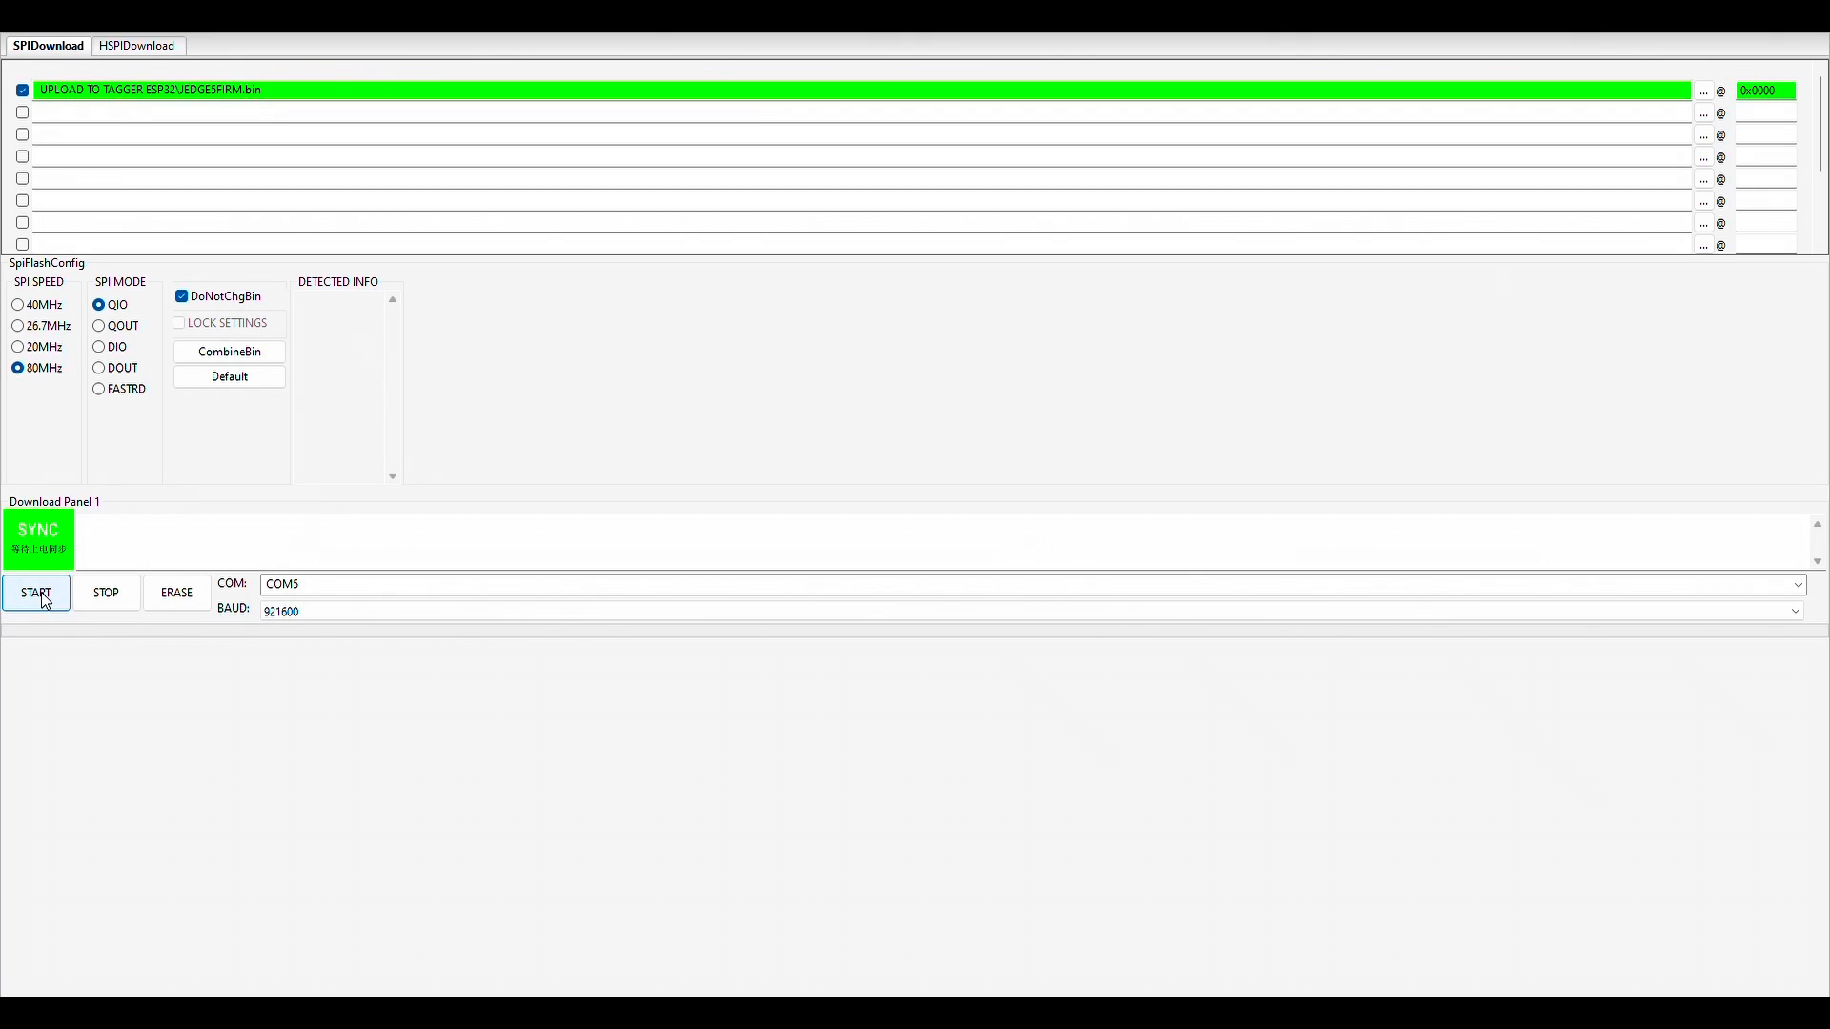
left_click(35, 593)
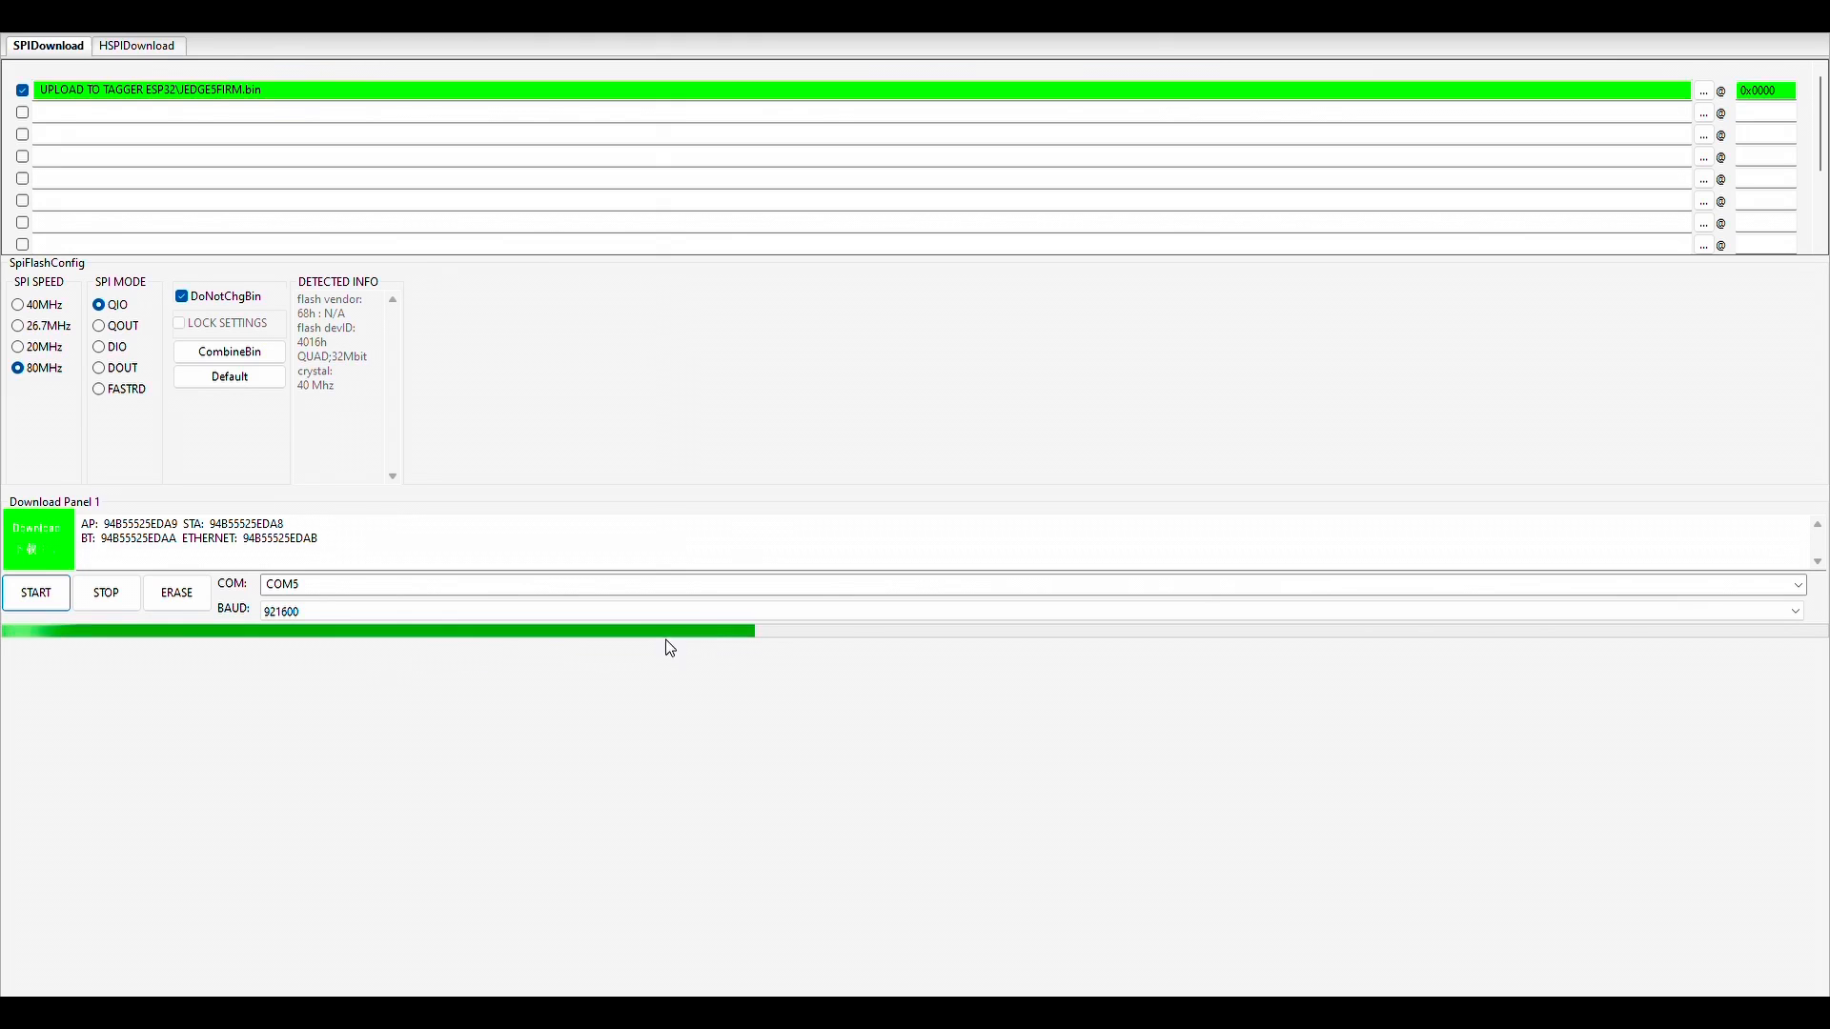
mouse_move(1079, 652)
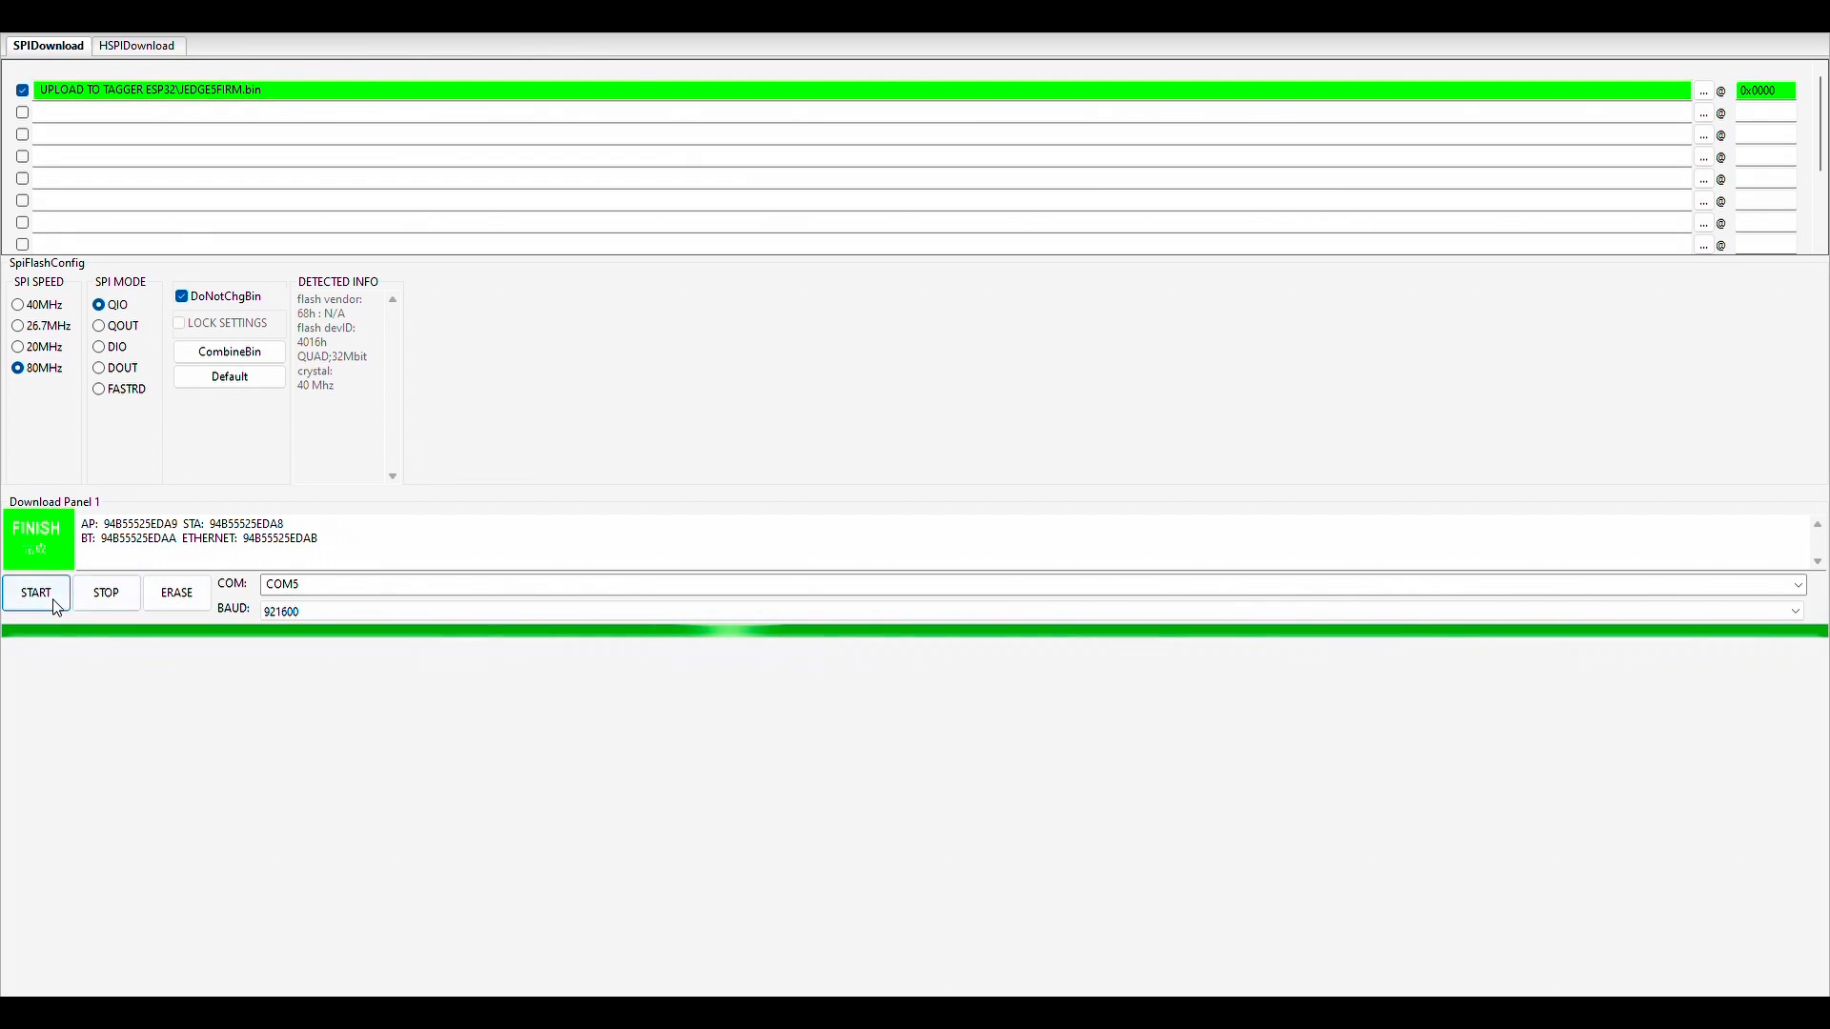
mouse_move(17, 539)
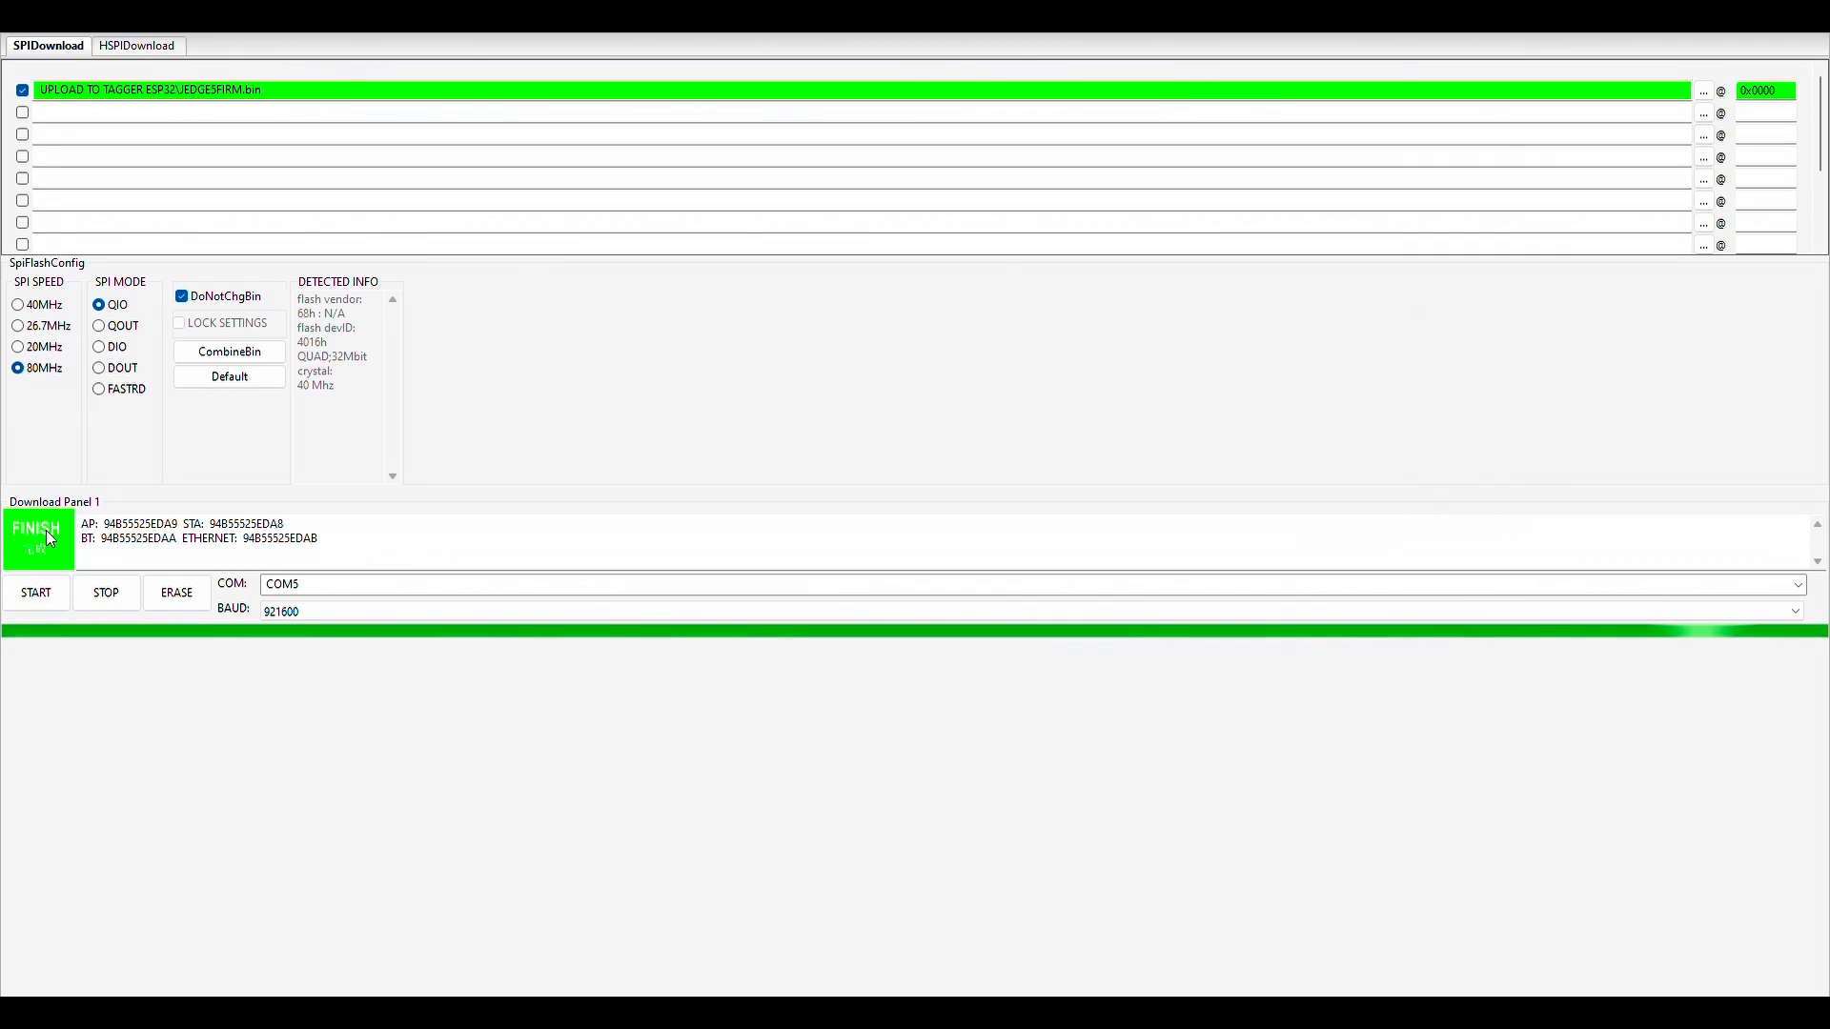
mouse_move(423, 656)
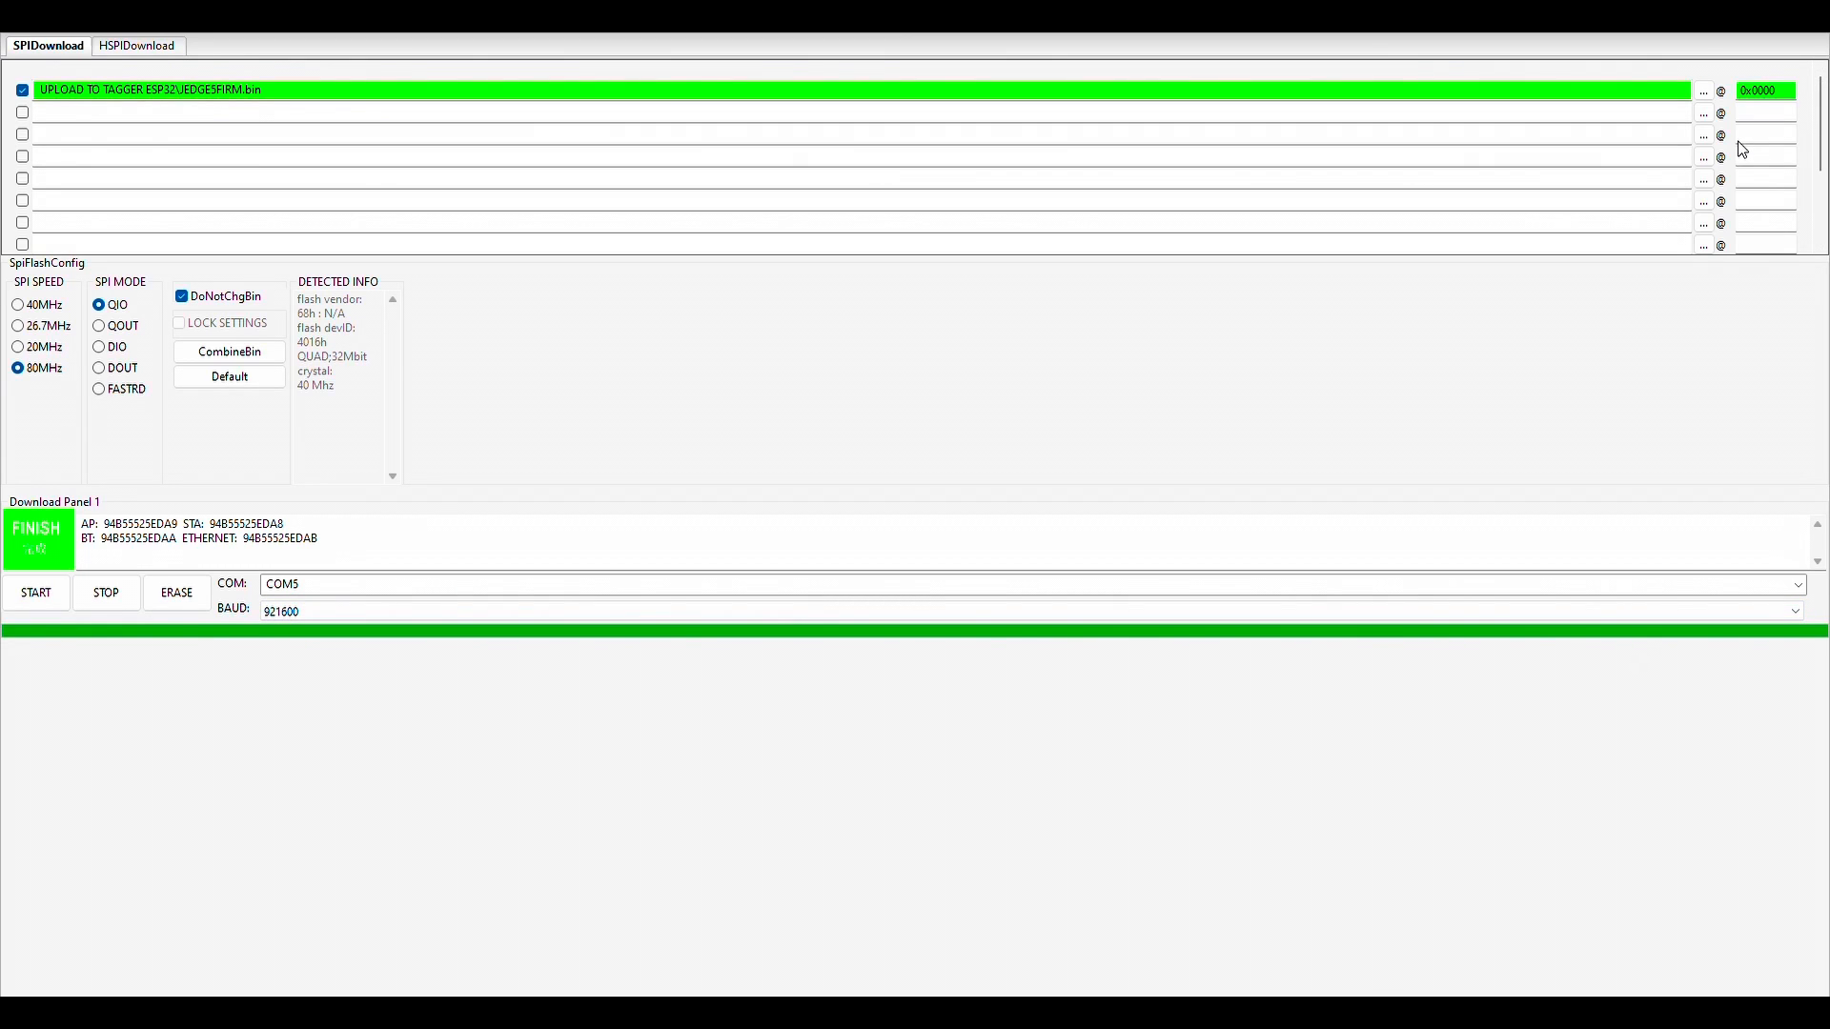
mouse_move(885, 600)
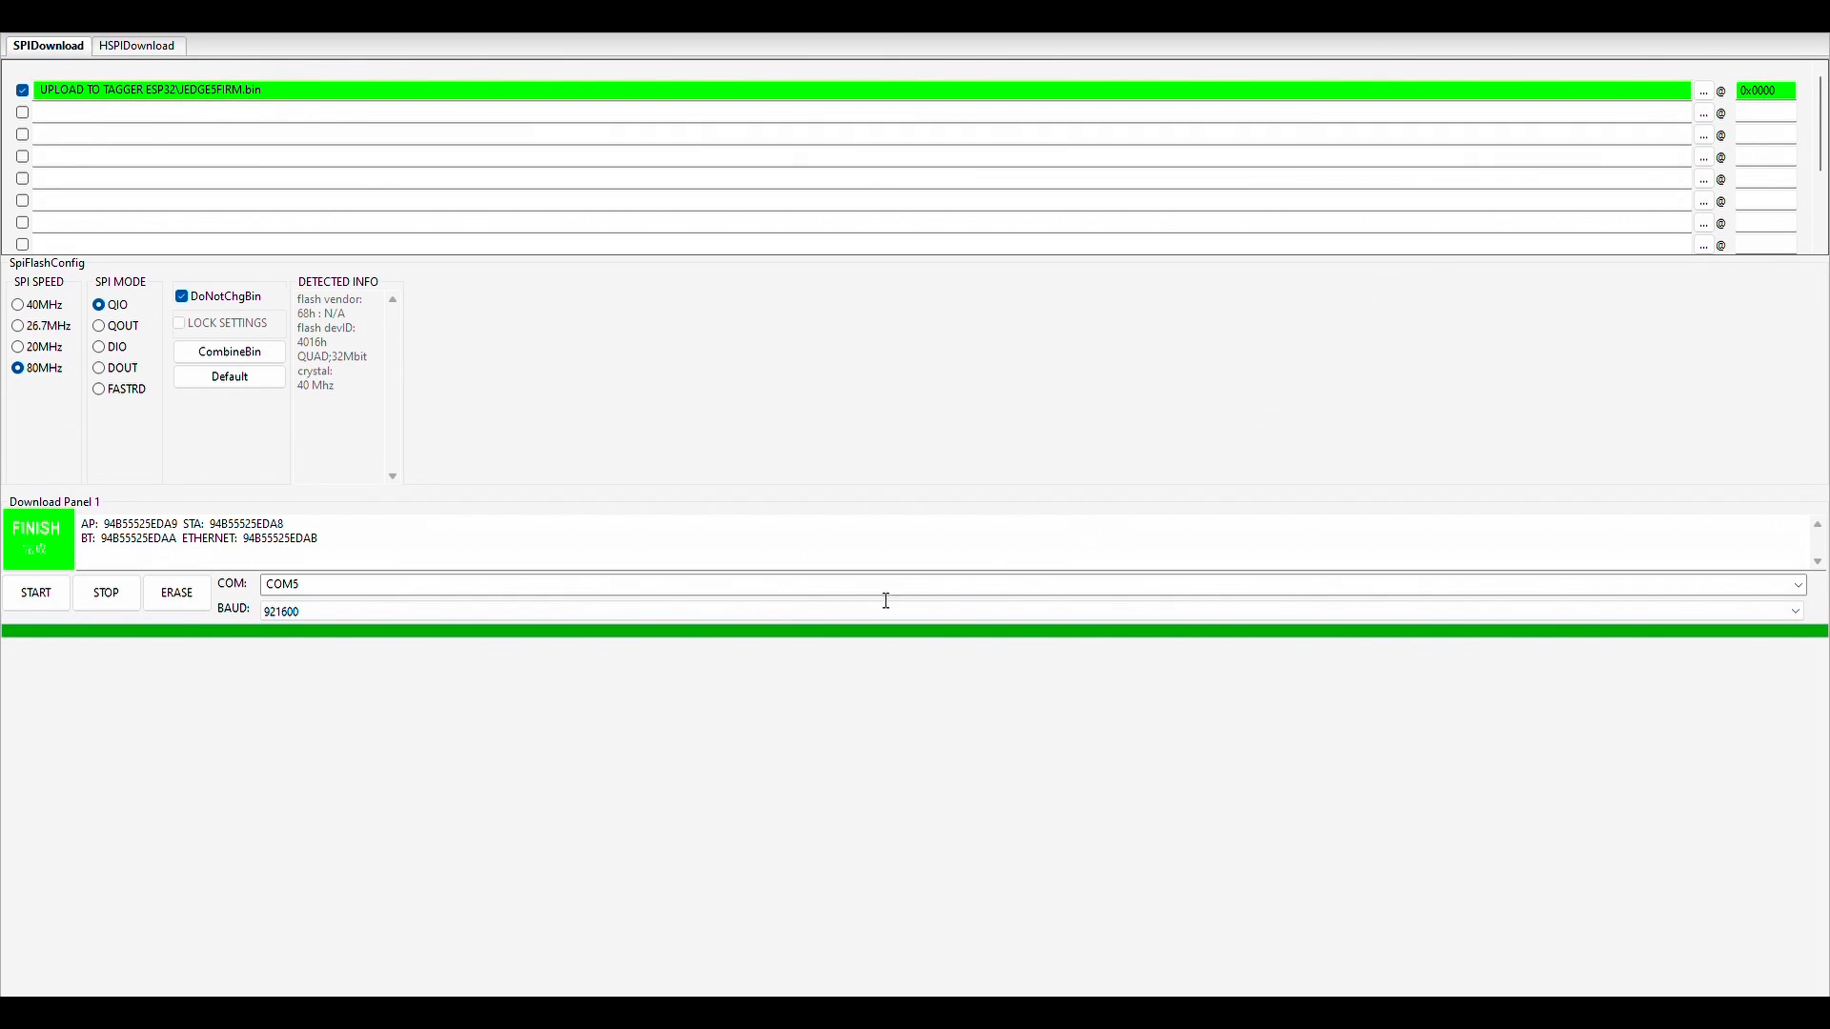